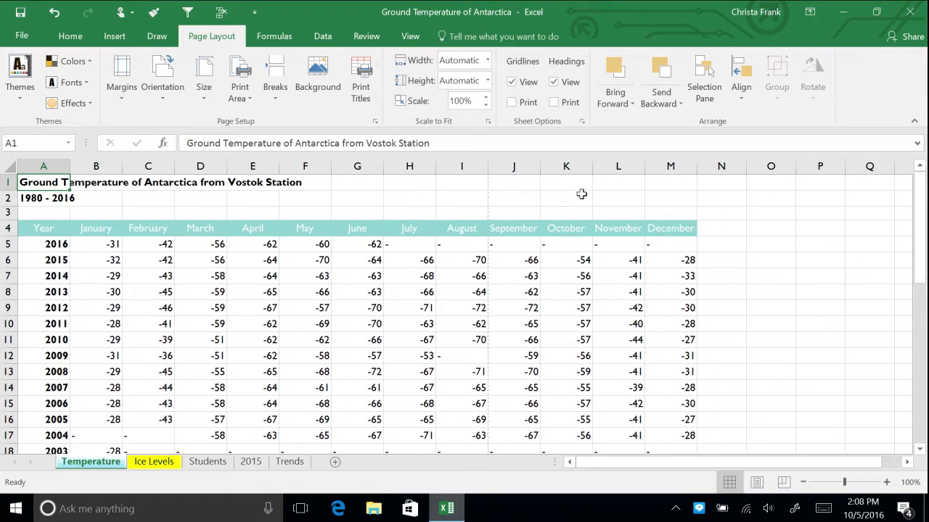
Step: Show the print preview of the Temperature sheet via File > Print
{"action": "left_click", "coordinate": [22, 35]}
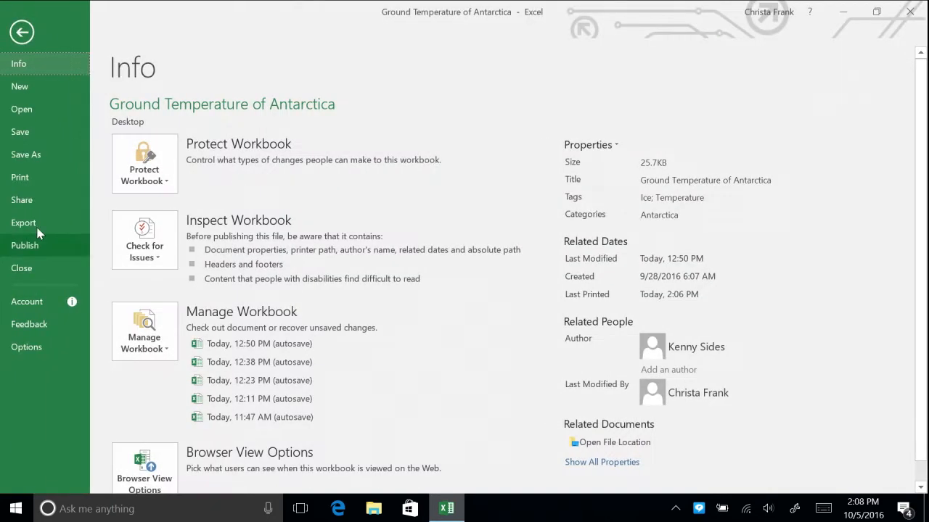
{"action": "left_click", "coordinate": [21, 177]}
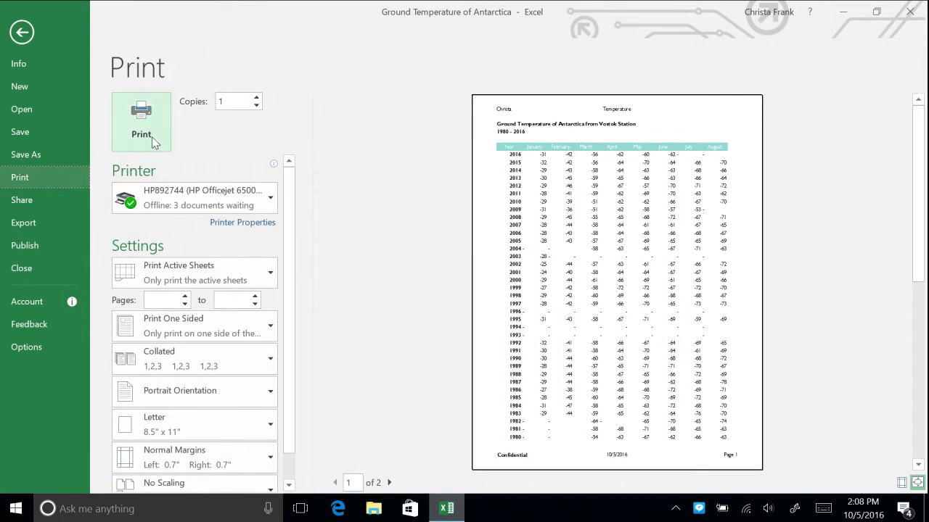
{"action": "mouse_move", "coordinate": [40, 36]}
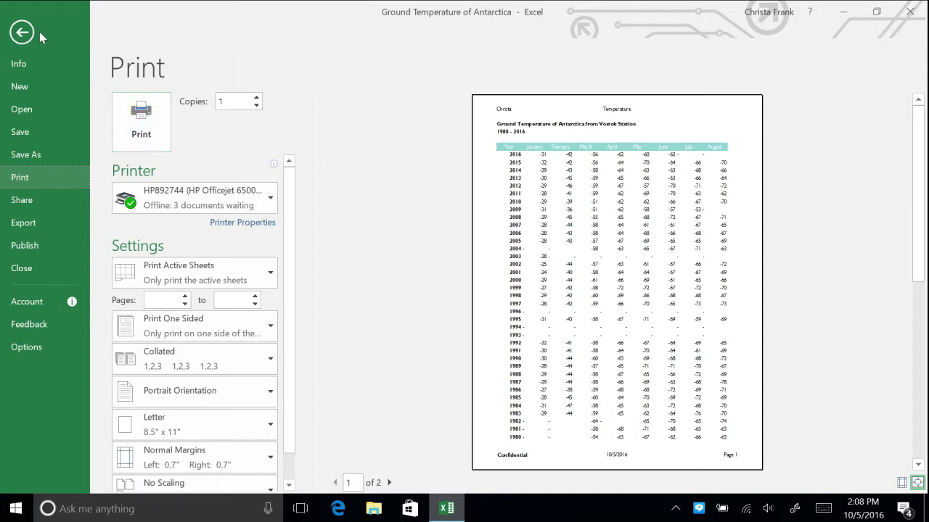
Step: Group Temperature with Ice Levels and switch the print setting to Print Entire Workbook (17 pages)
{"action": "left_click", "coordinate": [22, 32]}
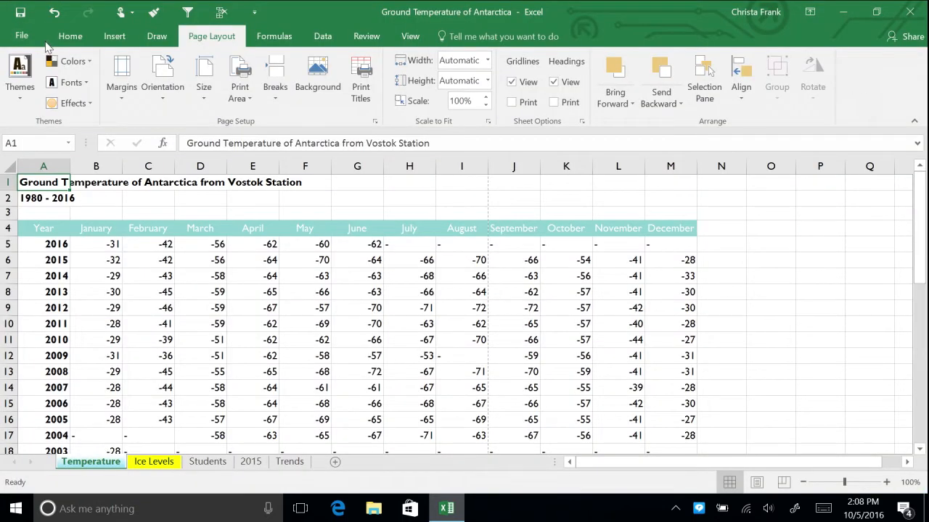
{"action": "mouse_move", "coordinate": [21, 35]}
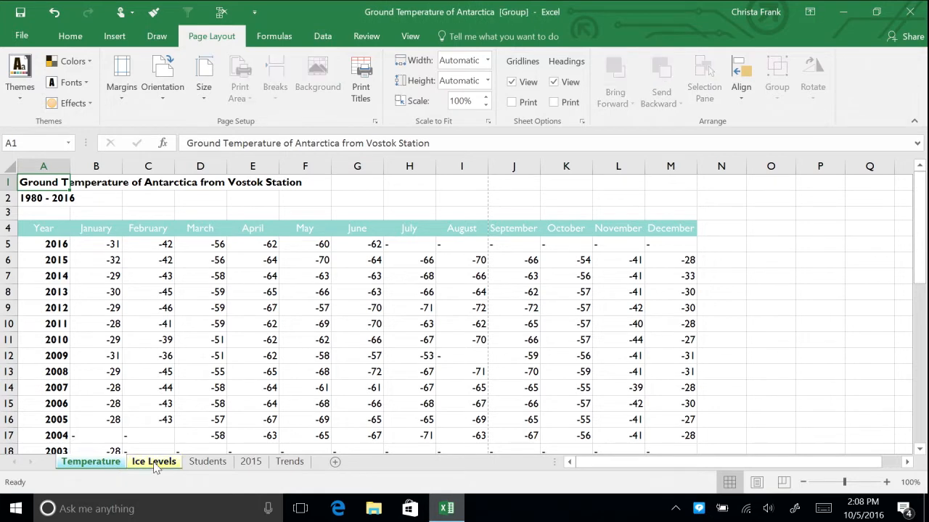
{"action": "mouse_move", "coordinate": [130, 405]}
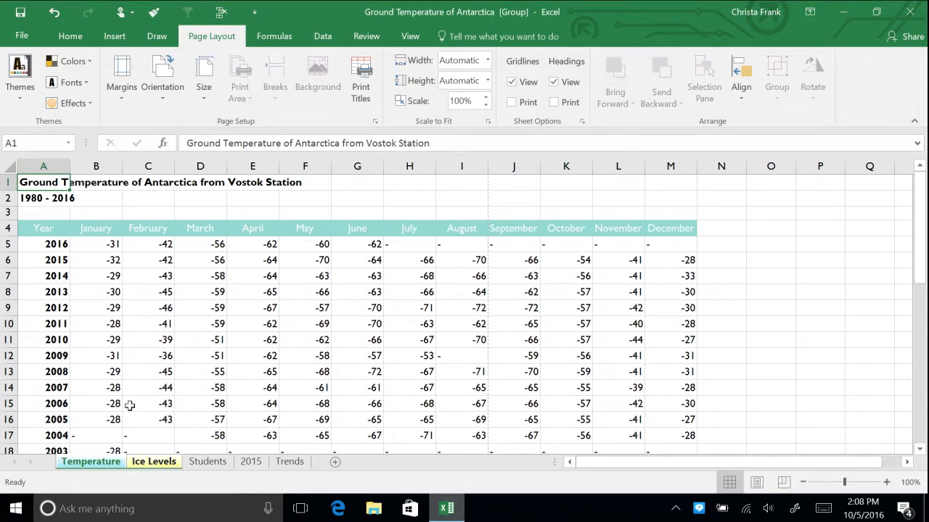
{"action": "left_click", "coordinate": [21, 35]}
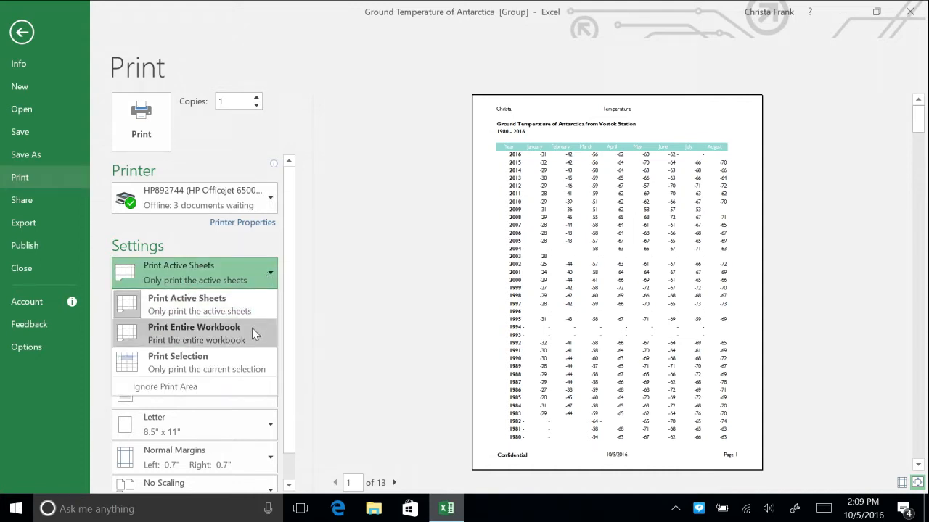
{"action": "left_click", "coordinate": [195, 327]}
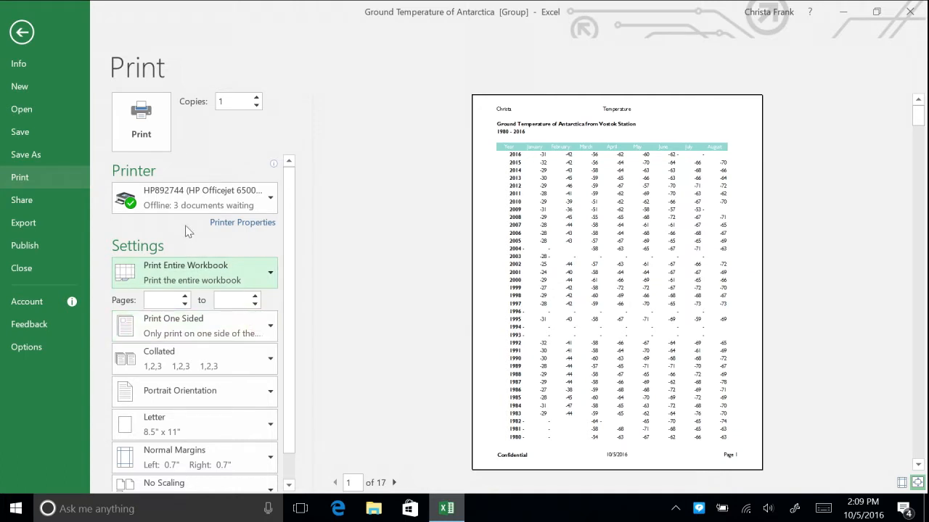
Step: Ungroup the sheets and select the Ice Levels data for printing
{"action": "left_click", "coordinate": [21, 32]}
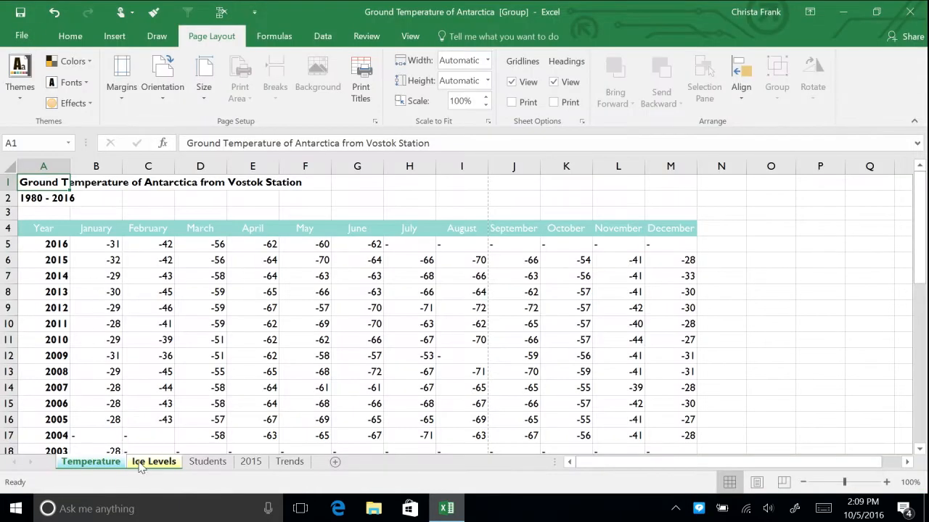
{"action": "left_click", "coordinate": [90, 461]}
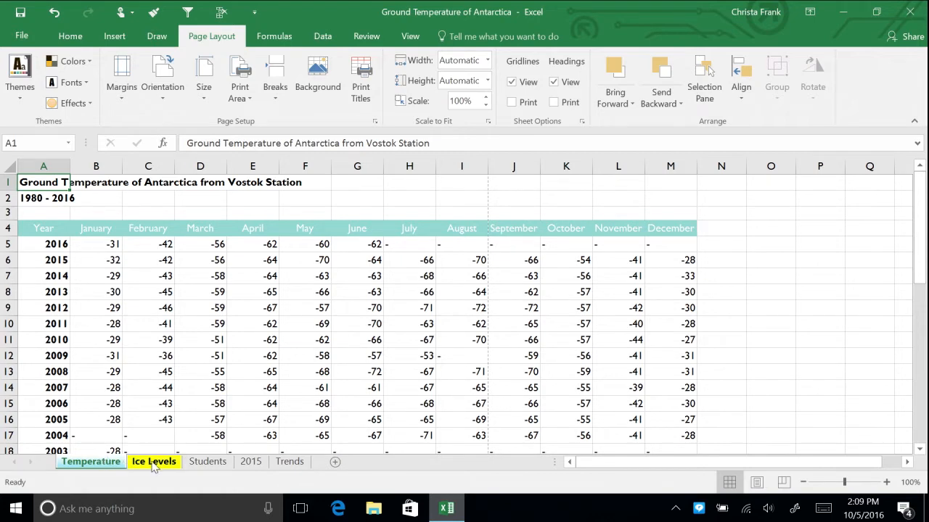
{"action": "left_click", "coordinate": [154, 462]}
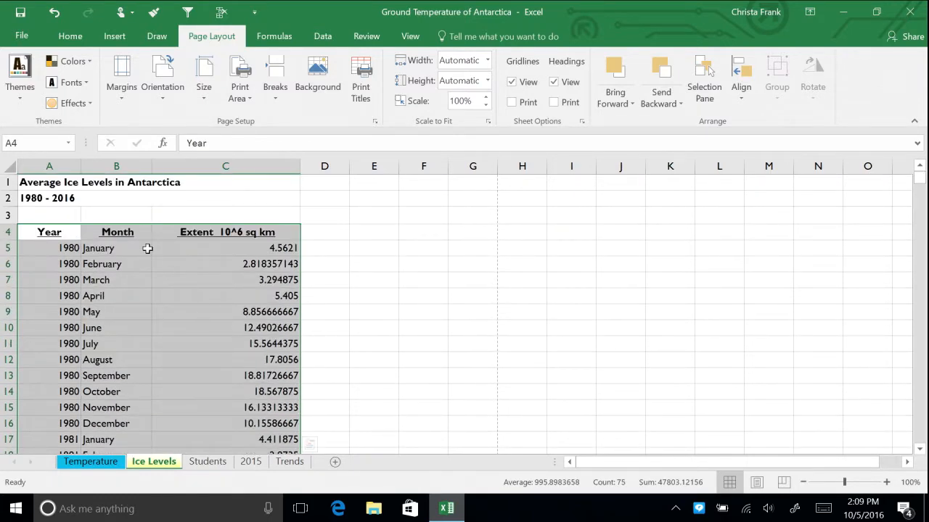
Step: Preview printing only the selected Ice Levels data on a single page, then return to the sheet
{"action": "left_click", "coordinate": [22, 34]}
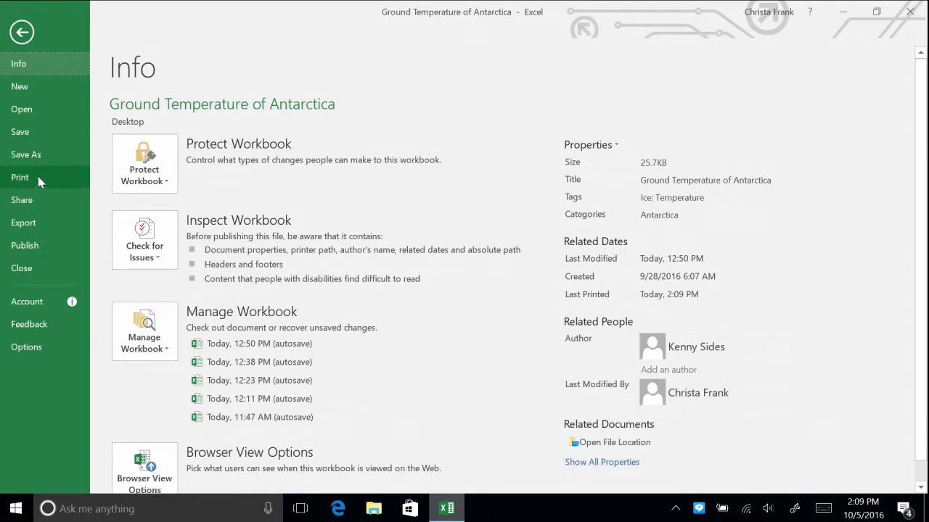
{"action": "left_click", "coordinate": [21, 177]}
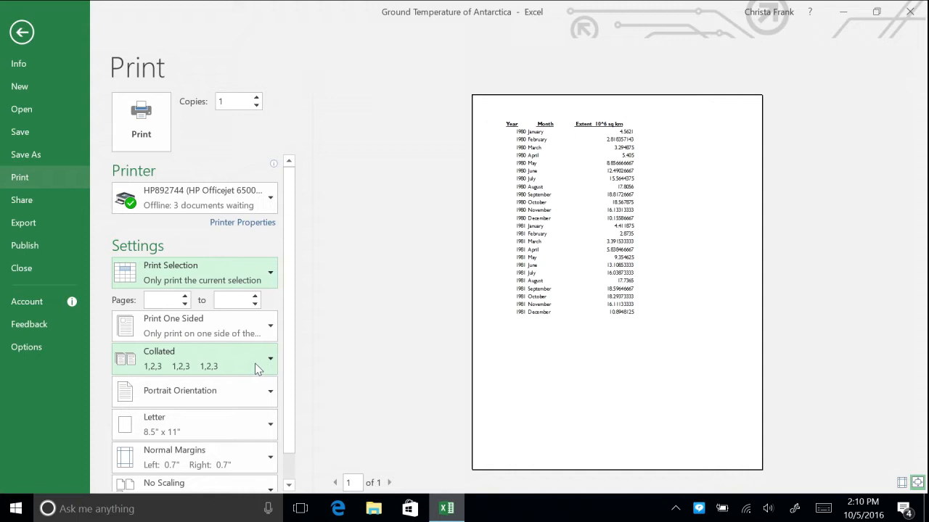
{"action": "left_click", "coordinate": [22, 32]}
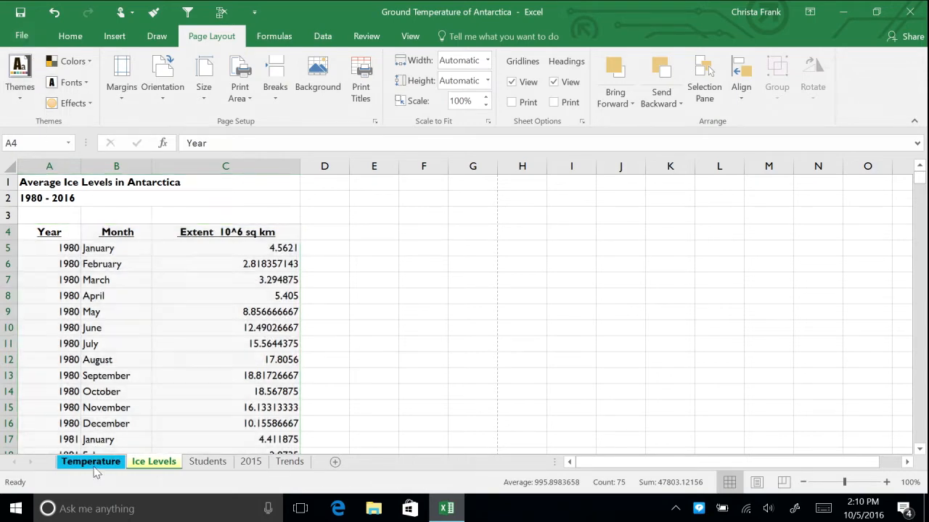
Step: In Page Setup, set Temperature print area $A$4:$M$41 with row 4 and column A repeating
{"action": "left_click", "coordinate": [90, 462]}
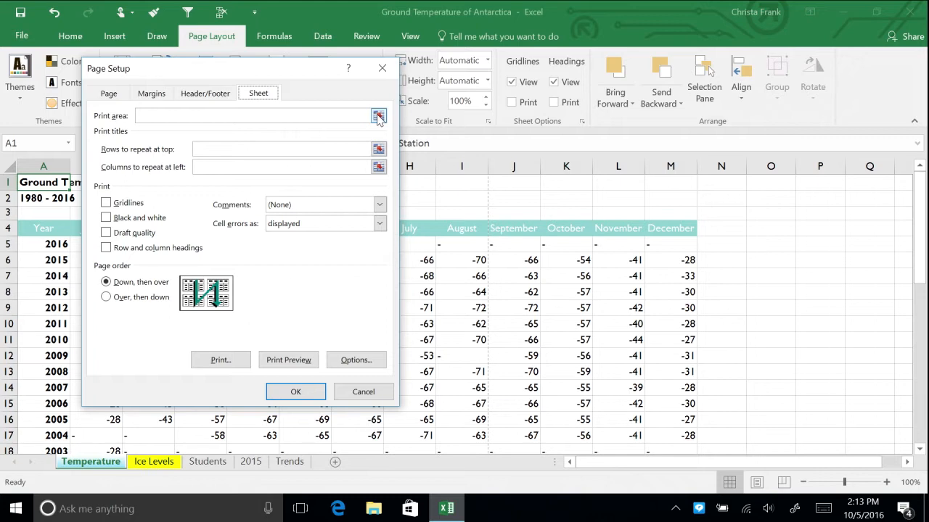
{"action": "left_click", "coordinate": [377, 116]}
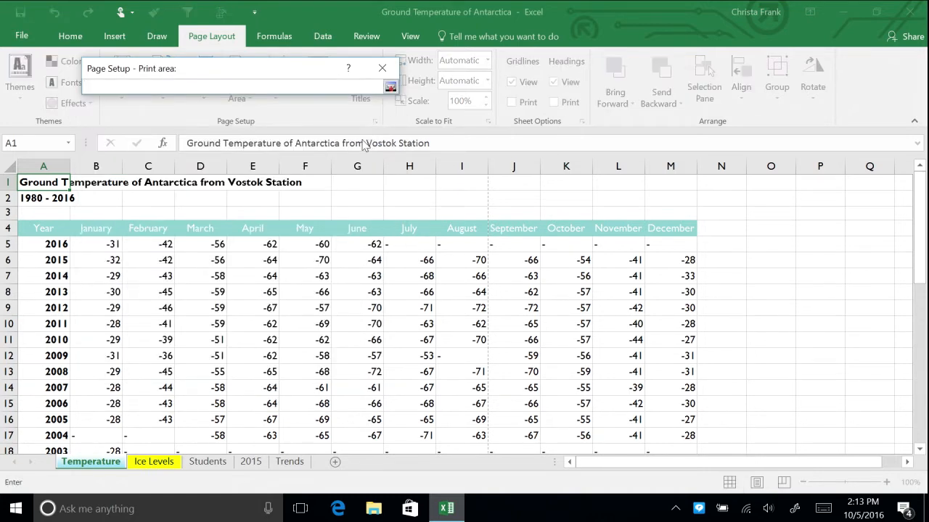
{"action": "mouse_move", "coordinate": [332, 161]}
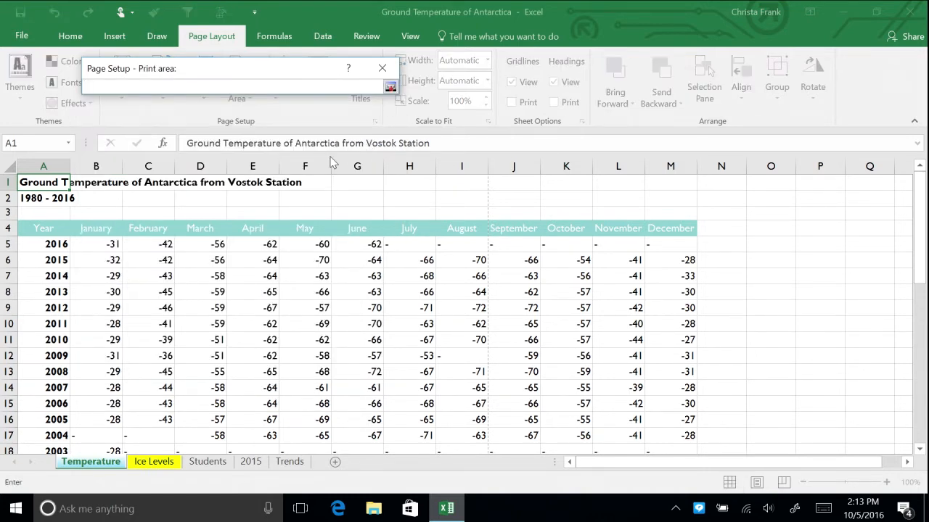
{"action": "mouse_move", "coordinate": [253, 159]}
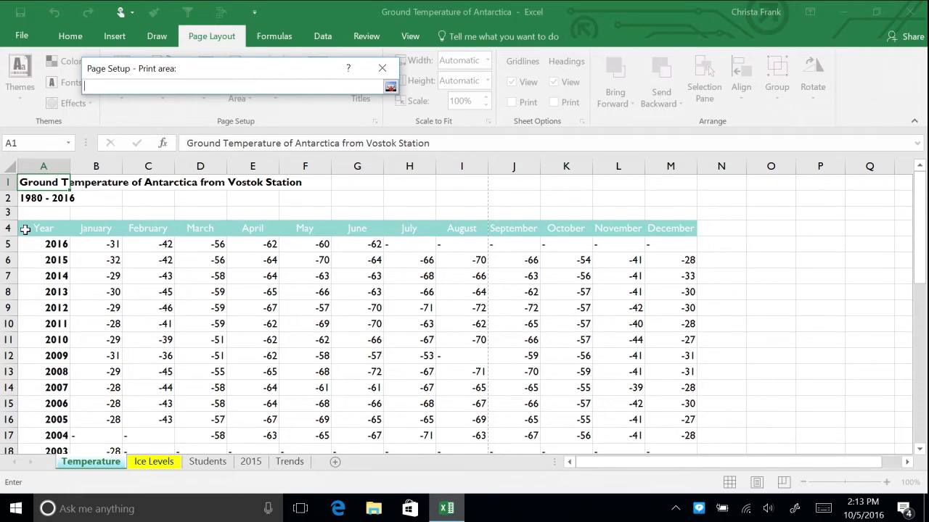
{"action": "left_click_drag", "start_coordinate": [44, 228], "coordinate": [44, 244]}
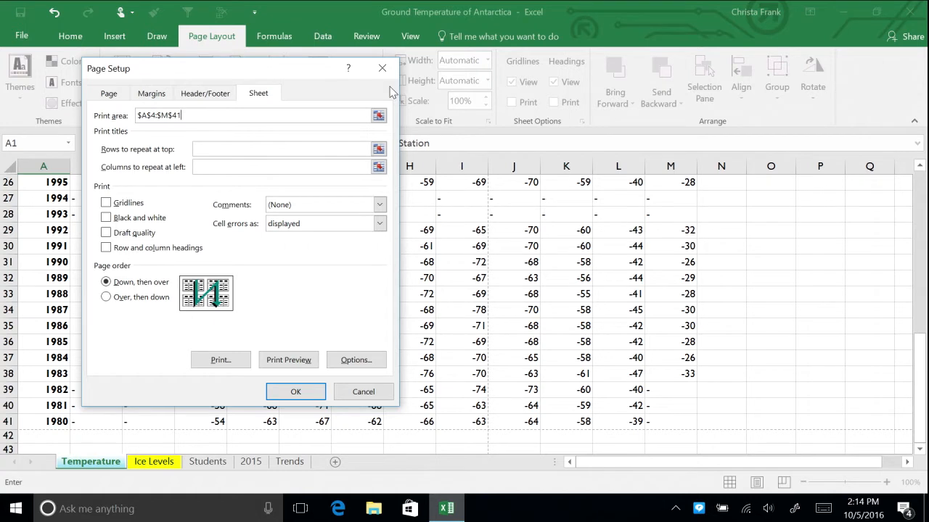
{"action": "mouse_move", "coordinate": [389, 136]}
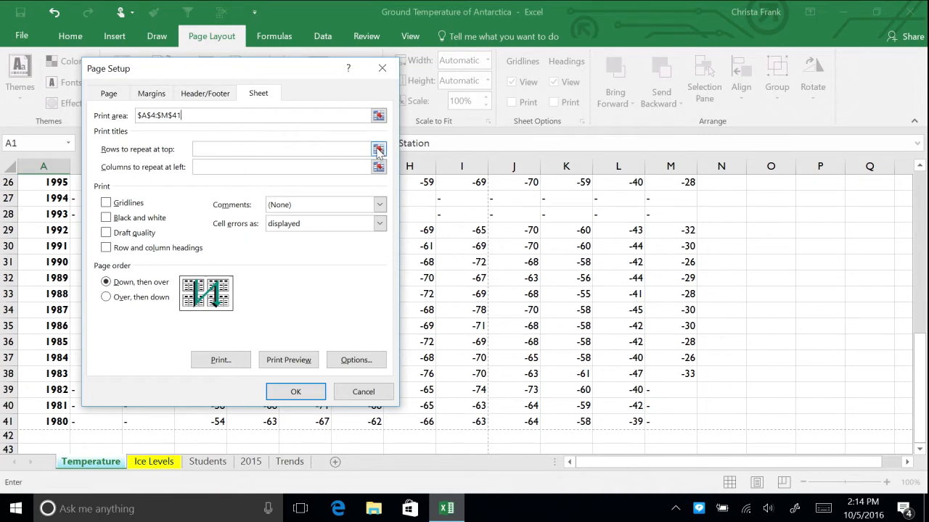
{"action": "left_click", "coordinate": [378, 148]}
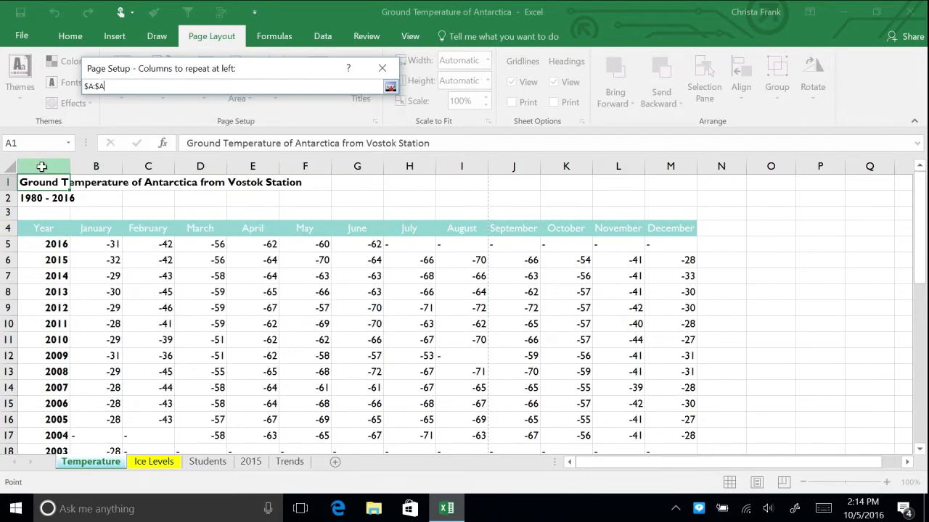
{"action": "left_click", "coordinate": [392, 86]}
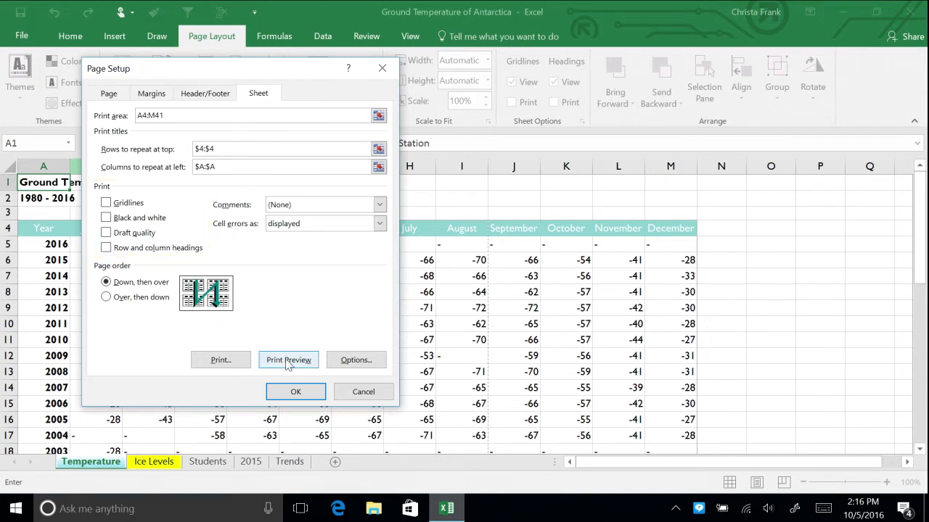
Step: Preview both printed pages of the Temperature sheet with the new settings, then return
{"action": "left_click", "coordinate": [287, 360]}
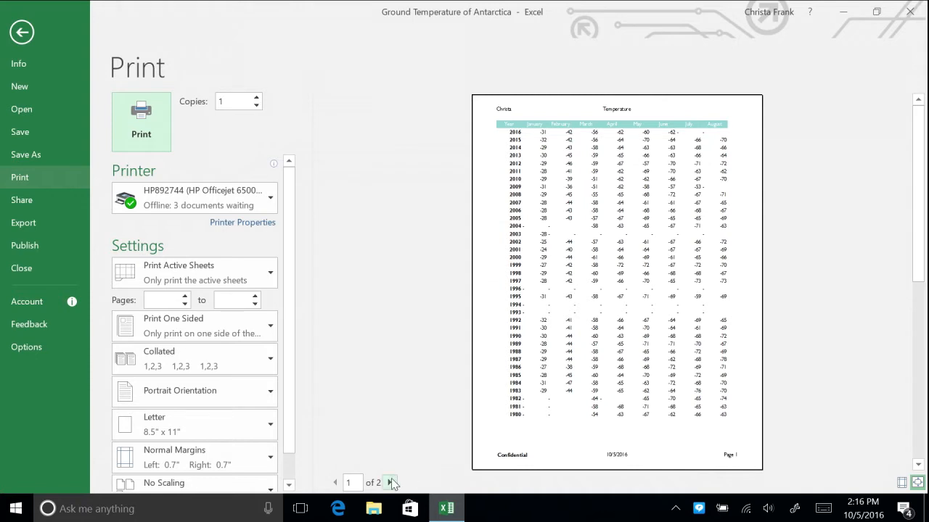
{"action": "left_click", "coordinate": [390, 481]}
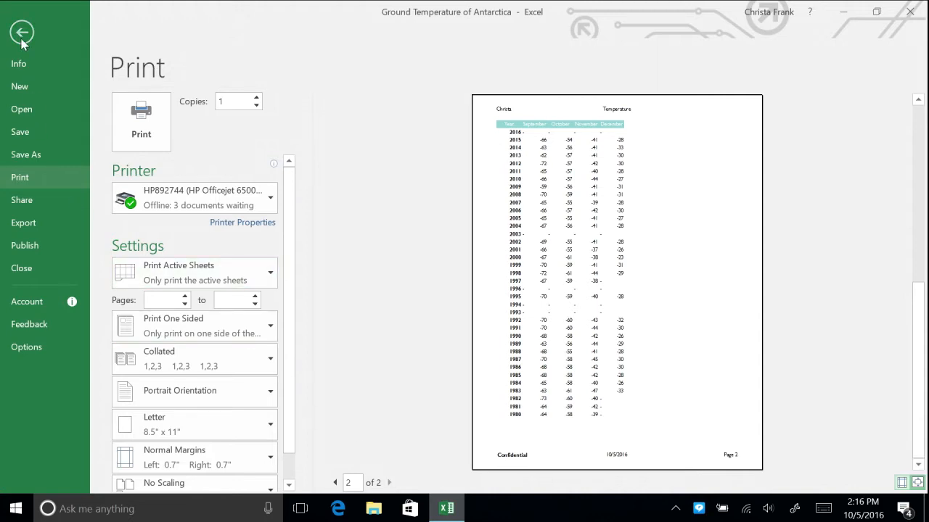
{"action": "left_click", "coordinate": [22, 32]}
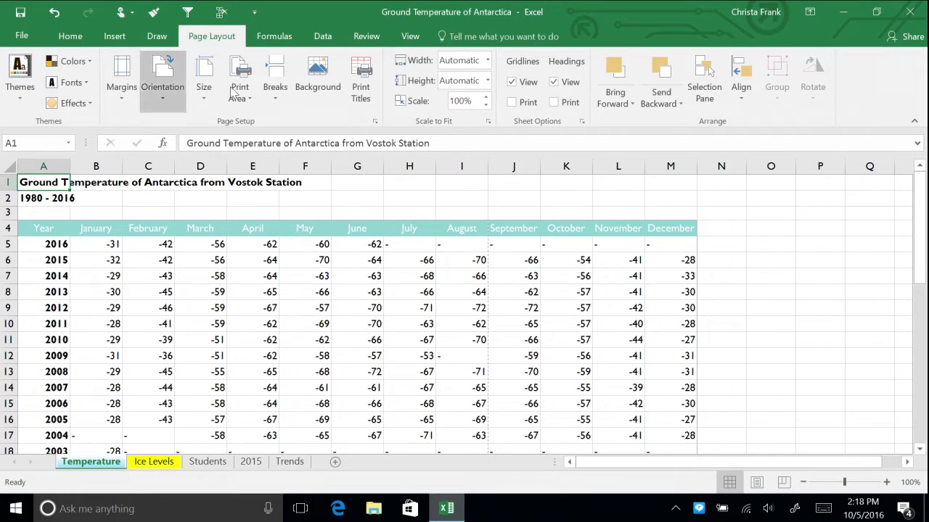
Step: Check the sheet in Page Break Preview and switch back to Normal view
{"action": "left_click", "coordinate": [409, 35]}
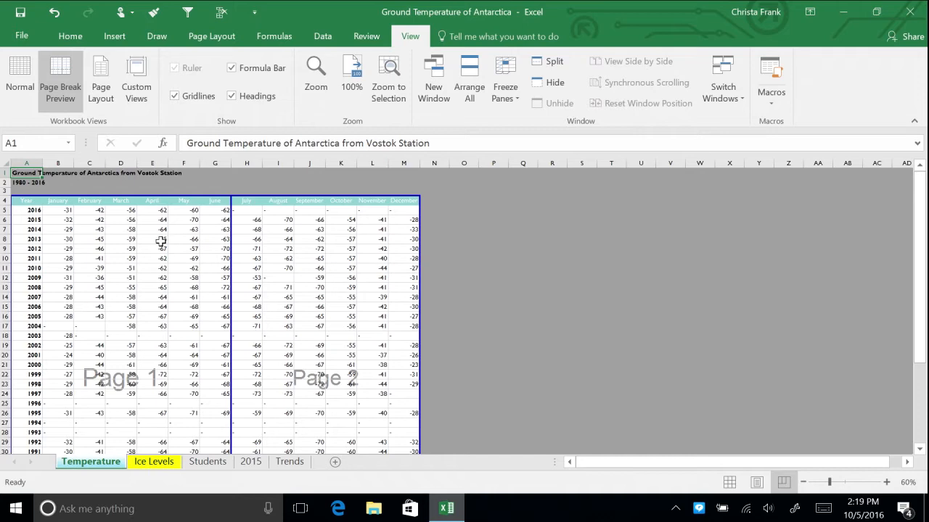
{"action": "left_click", "coordinate": [20, 75]}
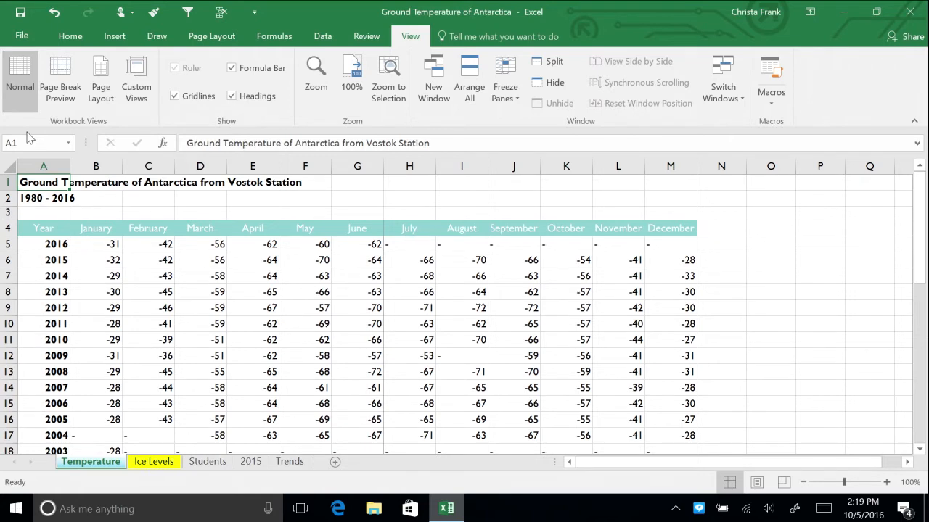
Step: In Custom Margins, center the Temperature table horizontally on the page
{"action": "left_click", "coordinate": [212, 35]}
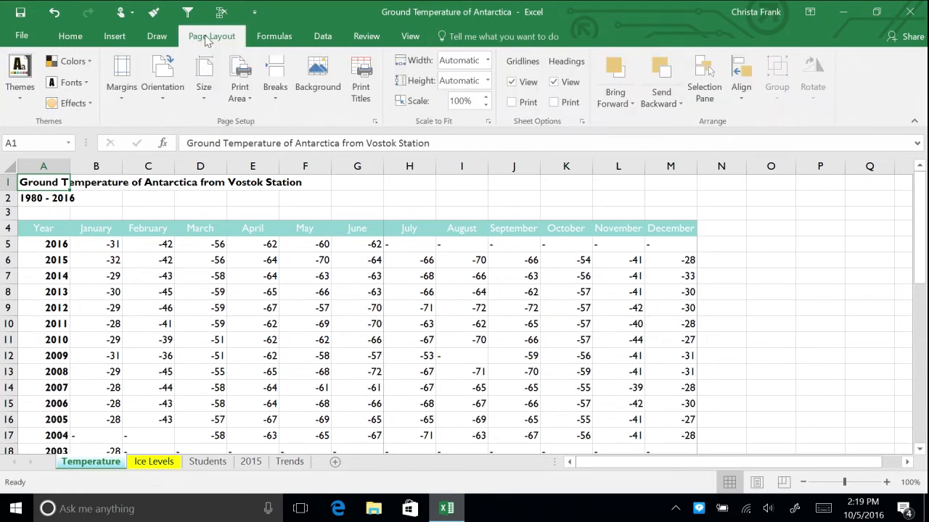
{"action": "mouse_move", "coordinate": [122, 76]}
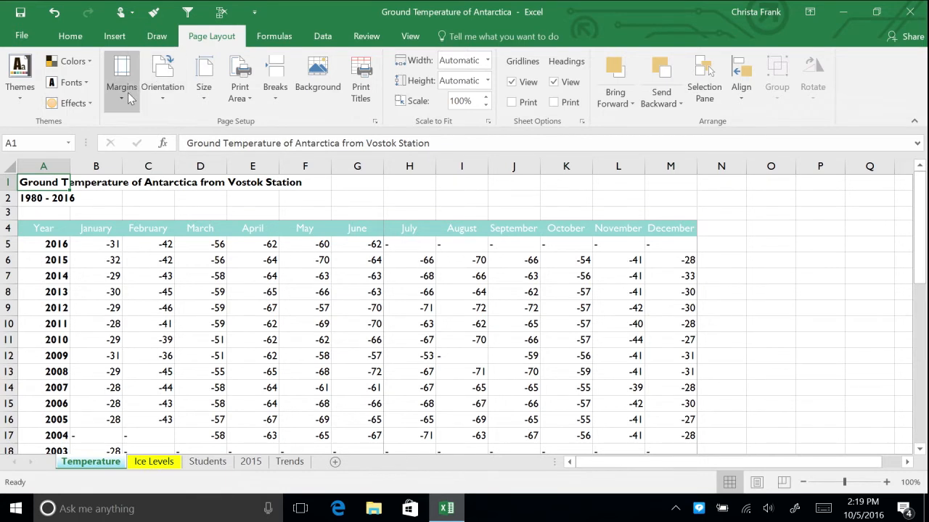
{"action": "left_click", "coordinate": [122, 75]}
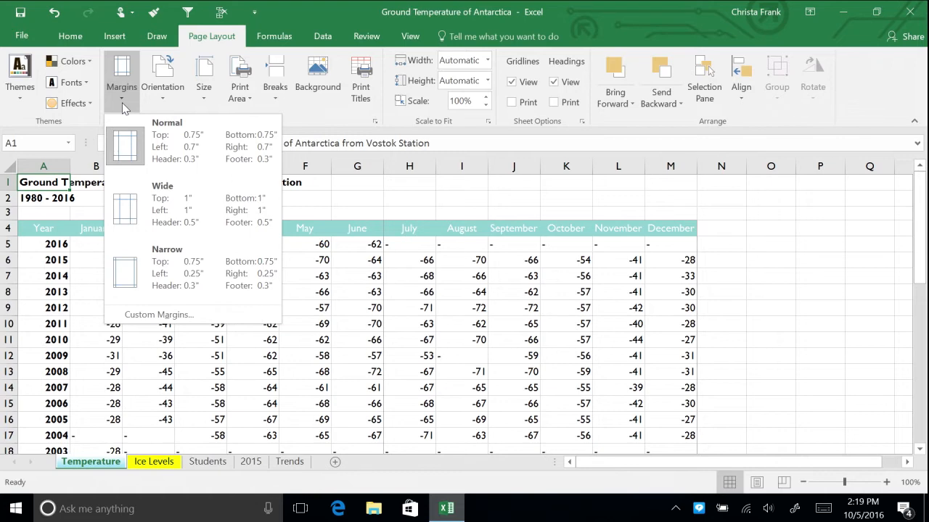
{"action": "left_click", "coordinate": [158, 313]}
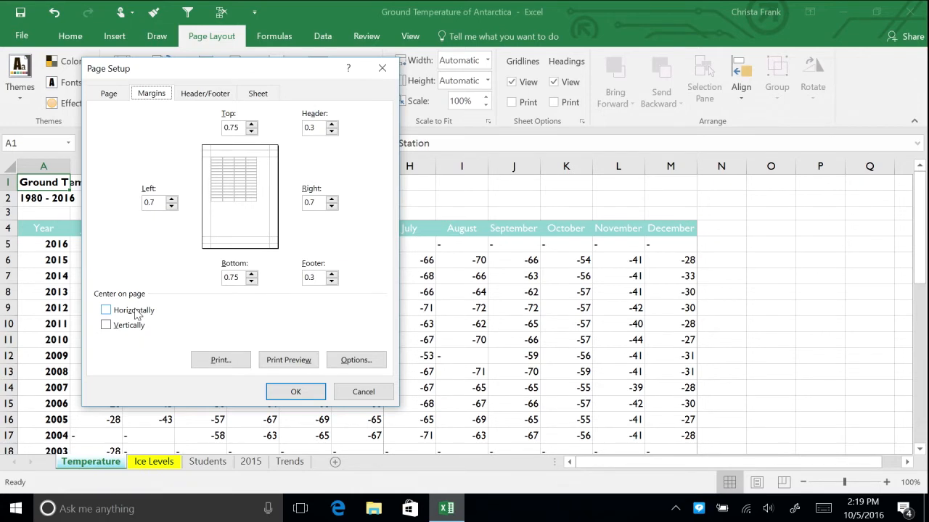
{"action": "left_click", "coordinate": [106, 310]}
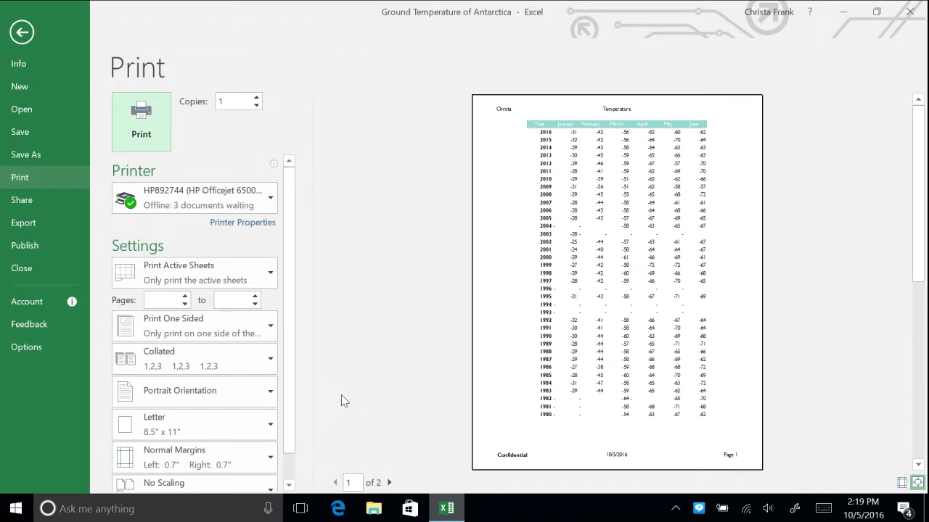
Step: Page to the second preview page and back to the first
{"action": "left_click", "coordinate": [389, 481]}
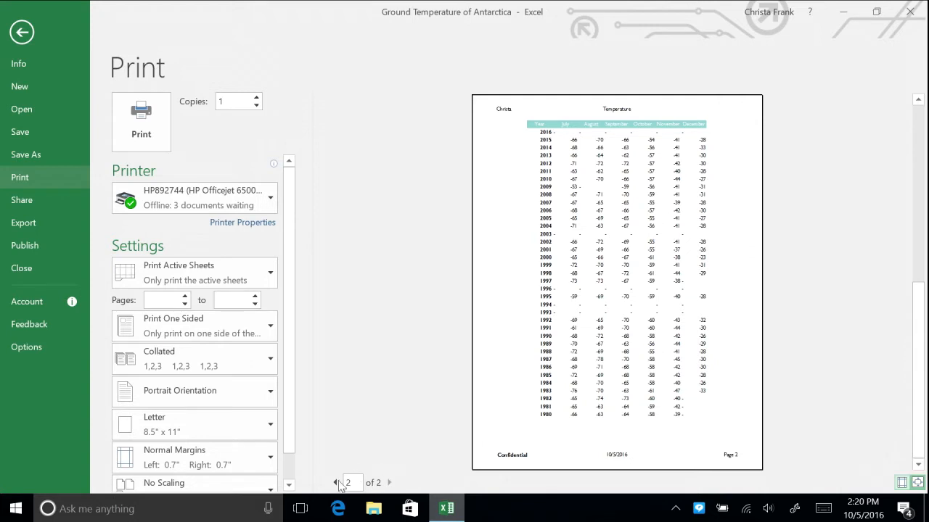
{"action": "mouse_move", "coordinate": [333, 482]}
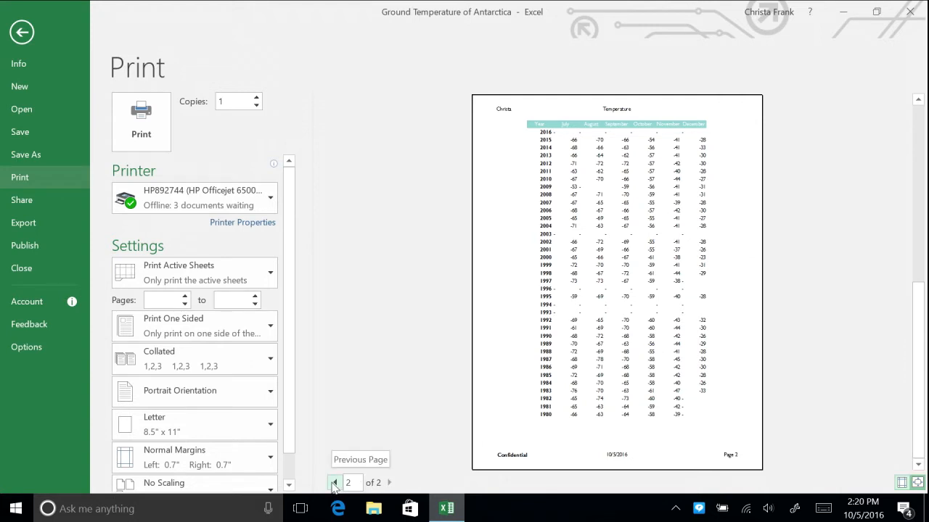
{"action": "left_click", "coordinate": [334, 483]}
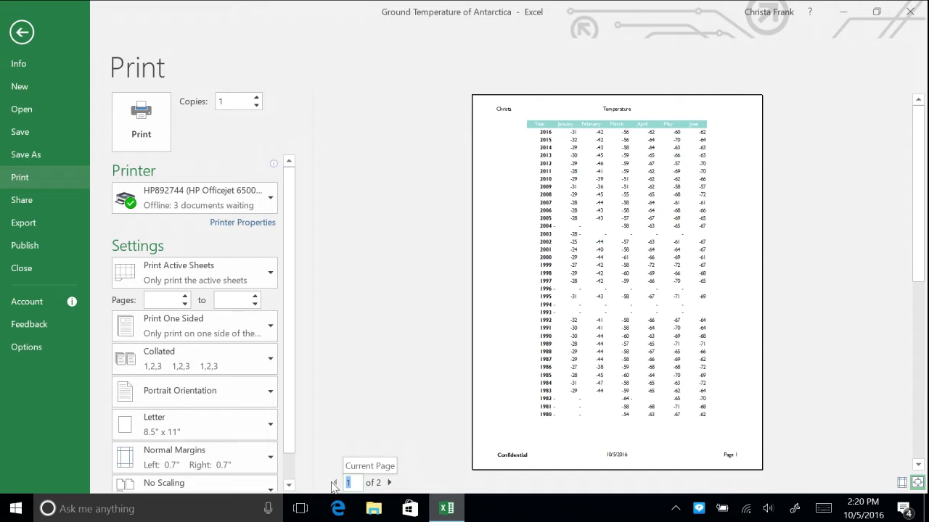
{"action": "mouse_move", "coordinate": [5, 93]}
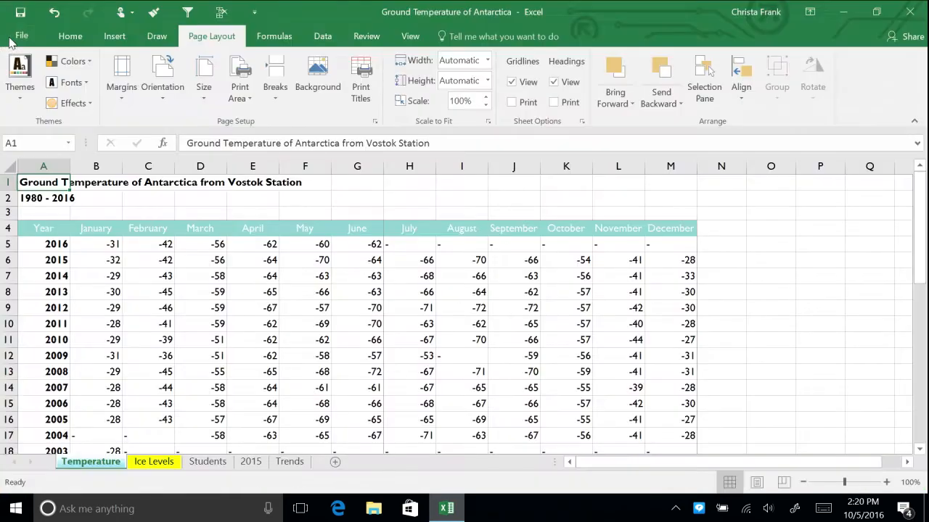
{"action": "mouse_move", "coordinate": [94, 164]}
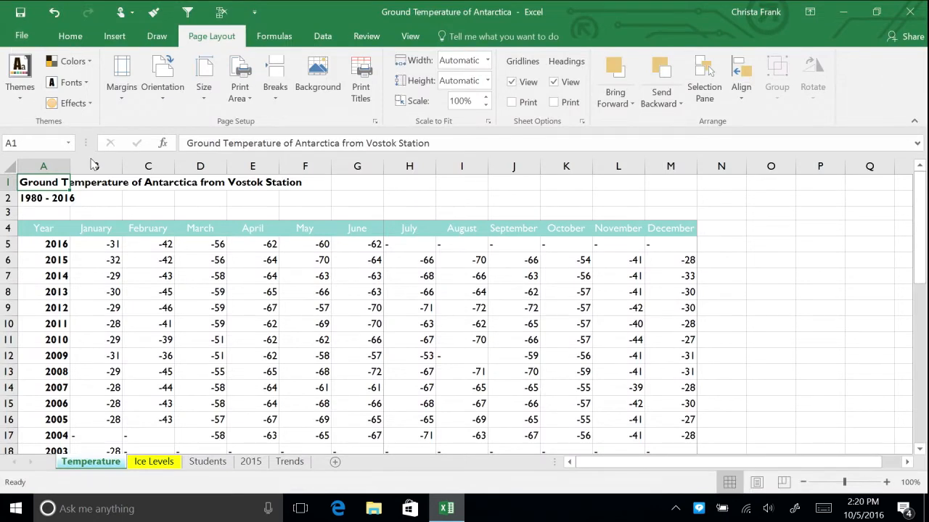
{"action": "mouse_move", "coordinate": [177, 118]}
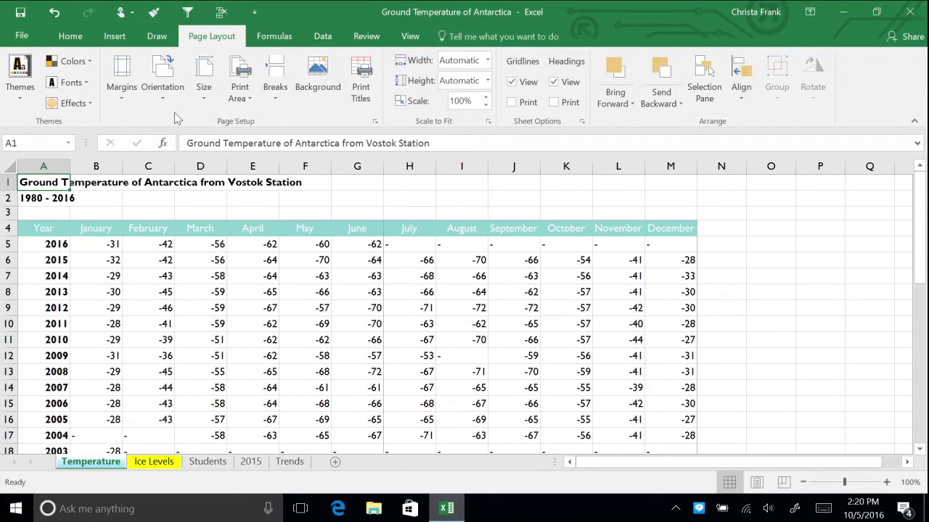
{"action": "left_click", "coordinate": [409, 36]}
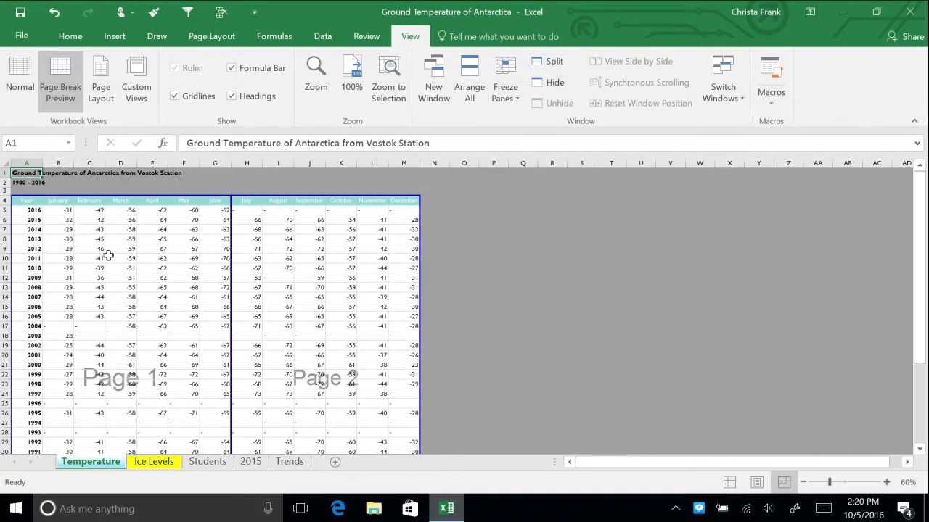
{"action": "right_click", "coordinate": [109, 258]}
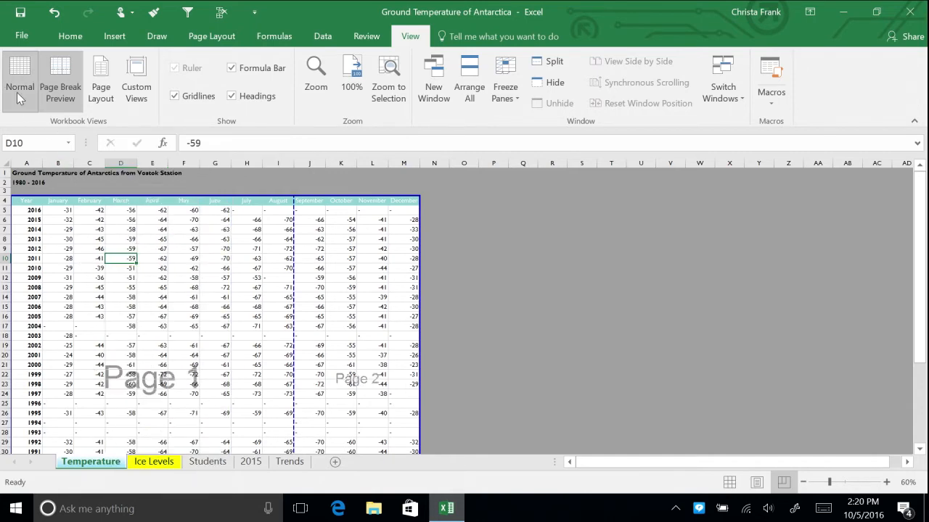
{"action": "left_click", "coordinate": [20, 75]}
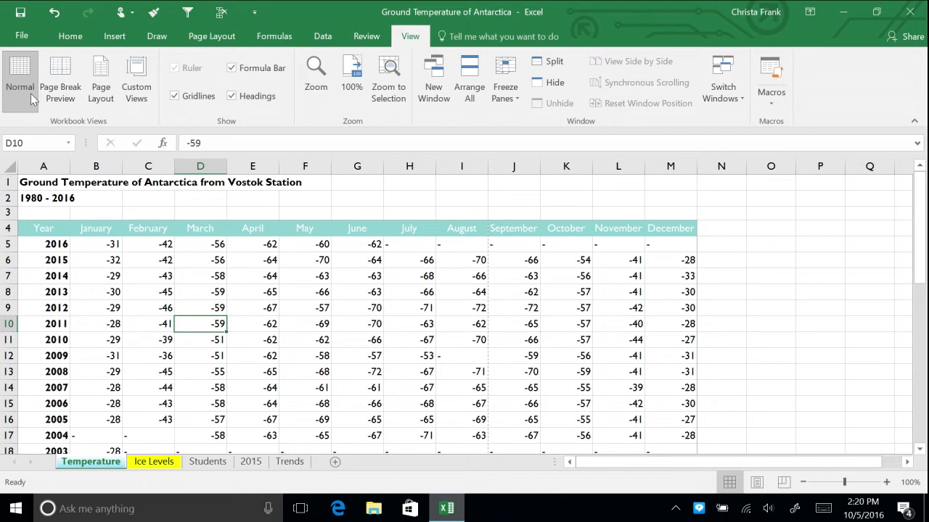
Step: Change the Temperature sheet's page orientation from the Page Layout settings
{"action": "left_click", "coordinate": [212, 35]}
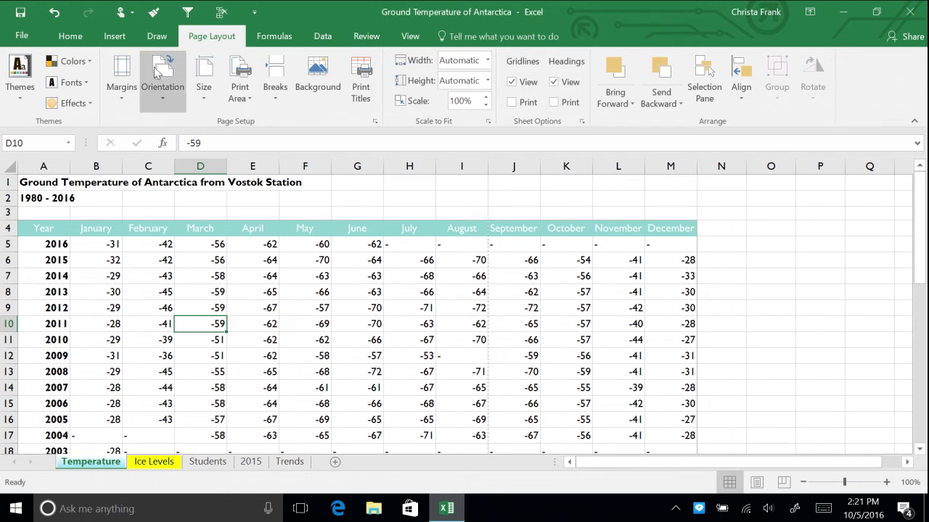
{"action": "left_click", "coordinate": [162, 79]}
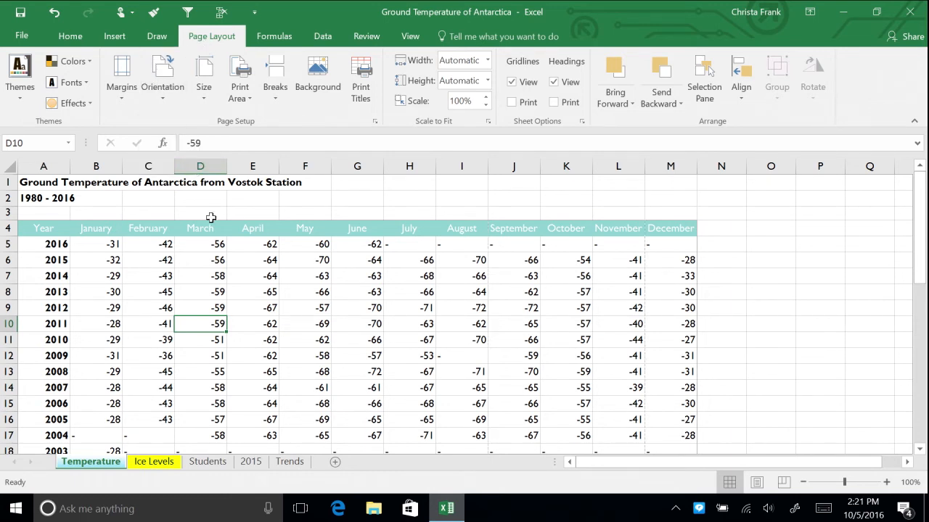
{"action": "mouse_move", "coordinate": [240, 218]}
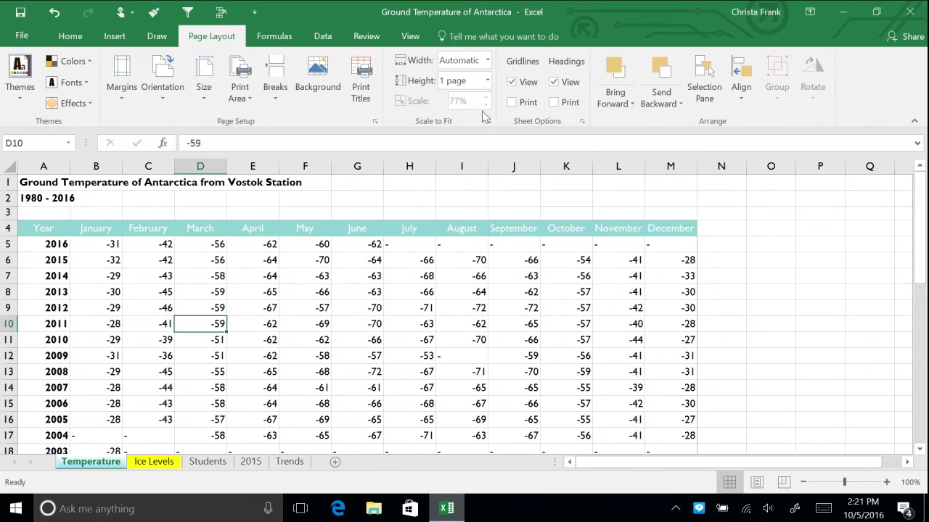
{"action": "mouse_move", "coordinate": [490, 118]}
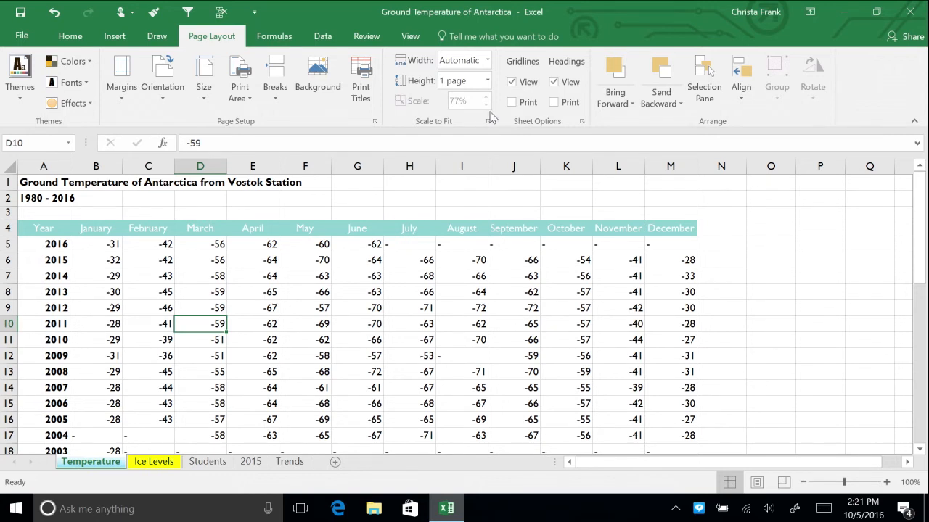
{"action": "mouse_move", "coordinate": [472, 125]}
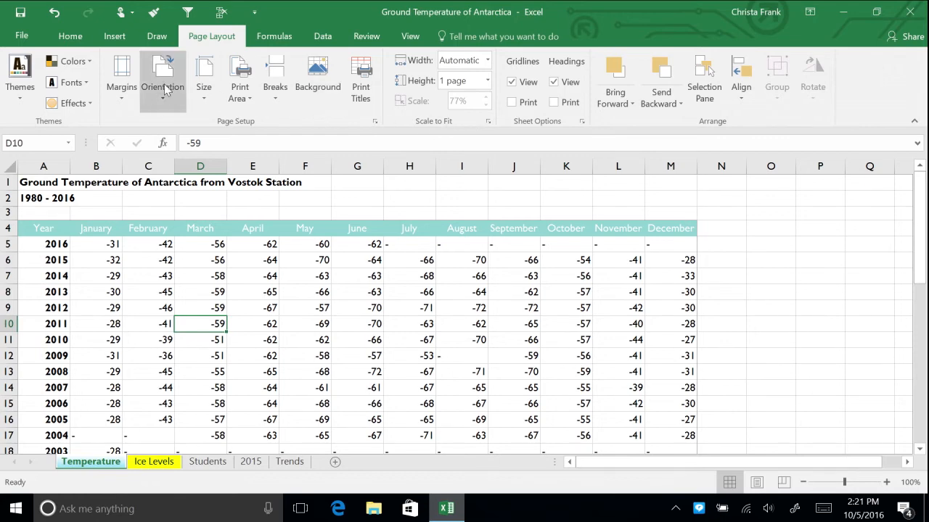
Step: In print preview, scale the landscape printout to Fit All Columns on One Page
{"action": "left_click", "coordinate": [21, 35]}
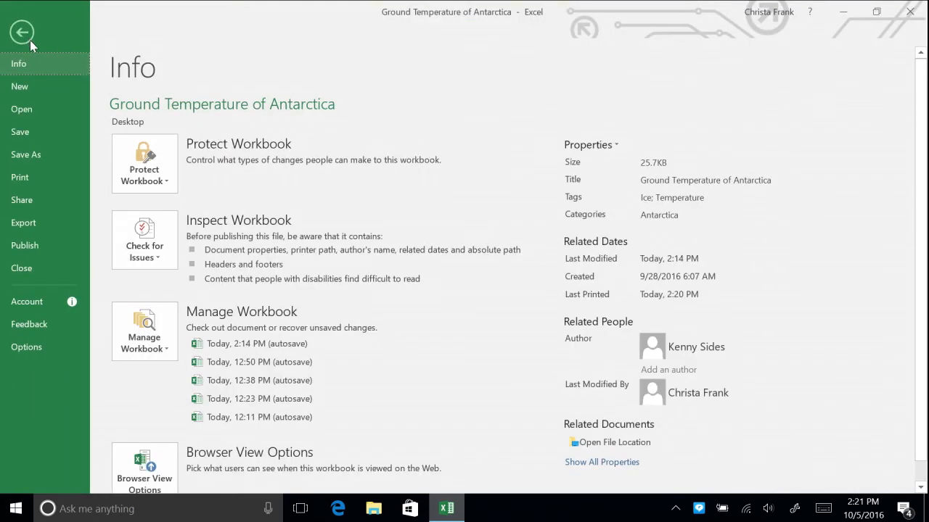
{"action": "left_click", "coordinate": [20, 177]}
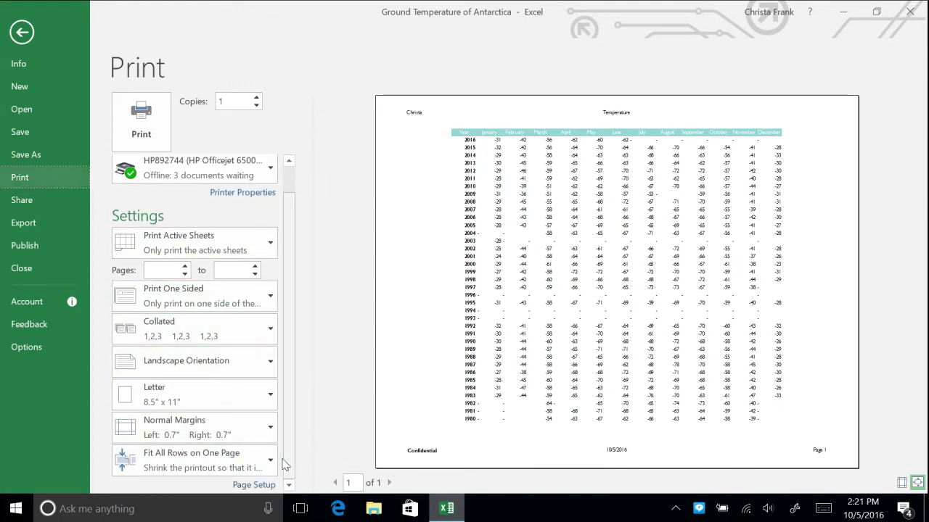
{"action": "left_click", "coordinate": [194, 460]}
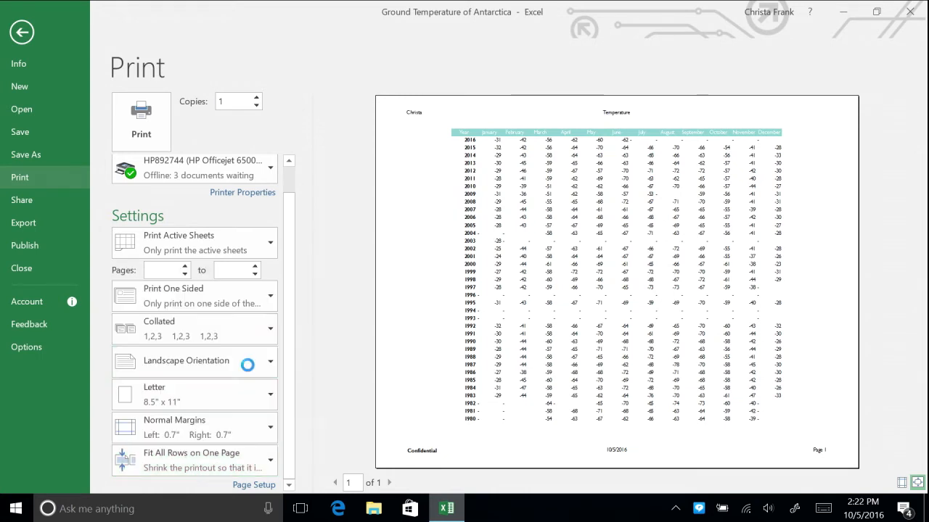
{"action": "left_click", "coordinate": [194, 460]}
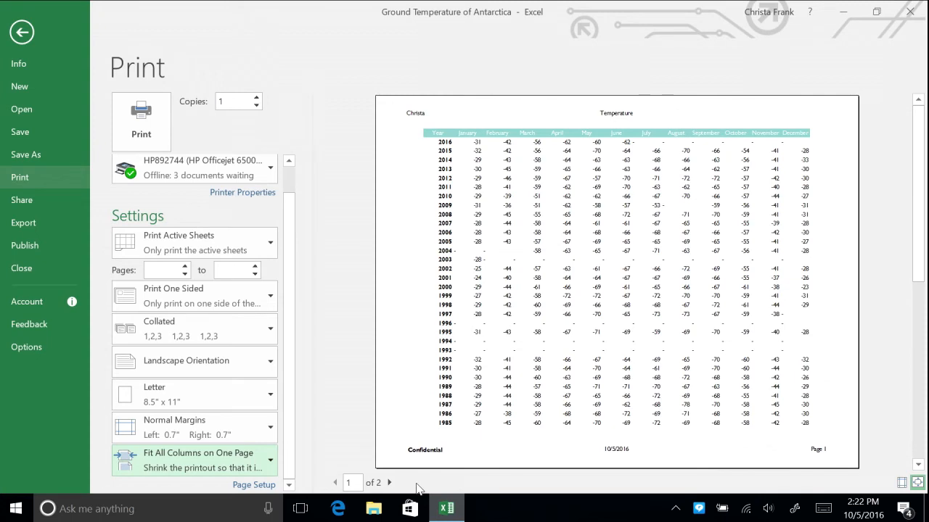
Step: Leave the print preview and return to the Temperature worksheet, now scaled one page wide
{"action": "left_click", "coordinate": [22, 32]}
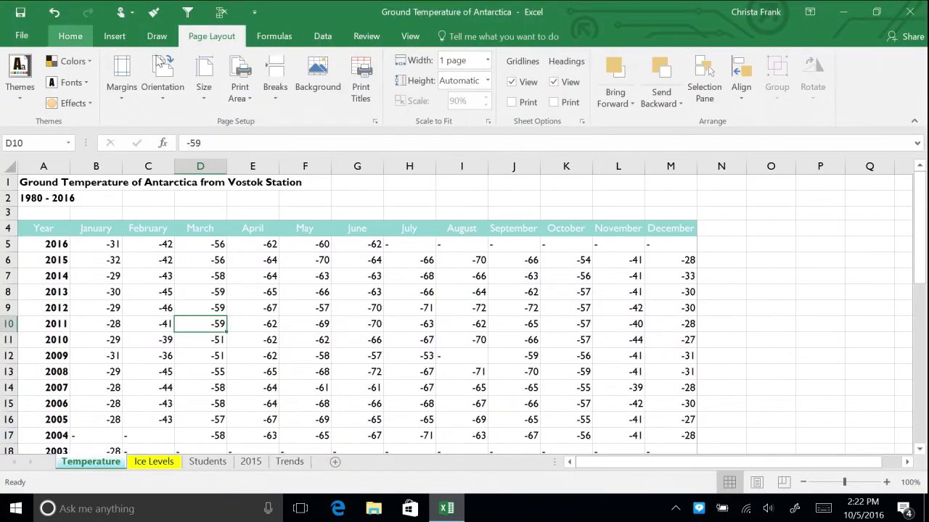
{"action": "mouse_move", "coordinate": [461, 81]}
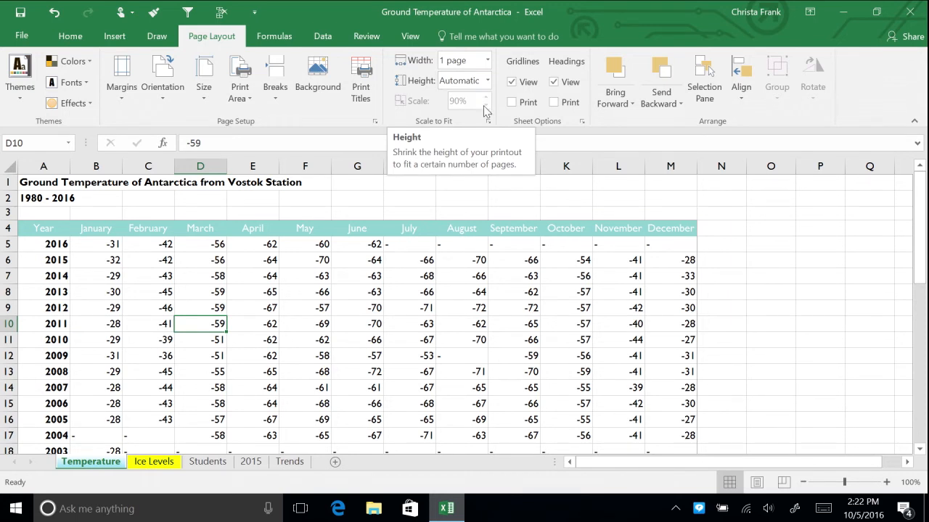
{"action": "mouse_move", "coordinate": [486, 101]}
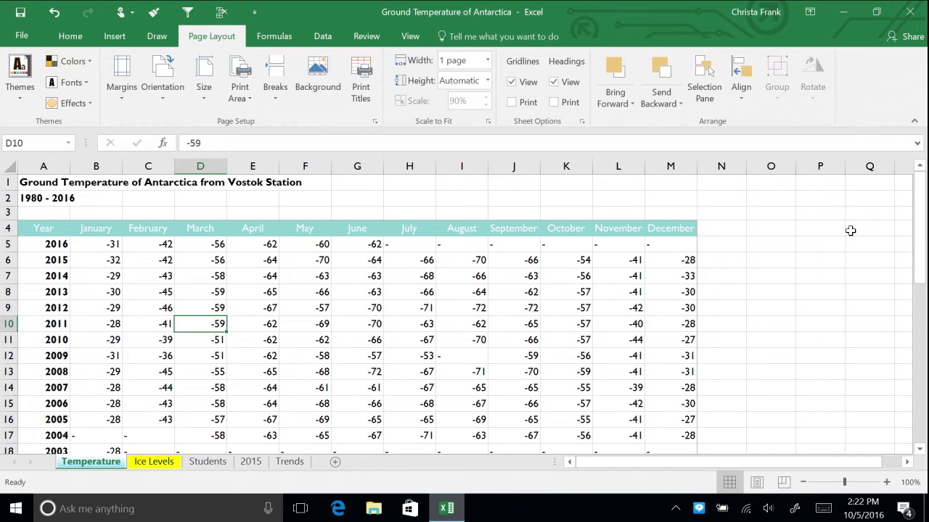
{"action": "mouse_move", "coordinate": [73, 56]}
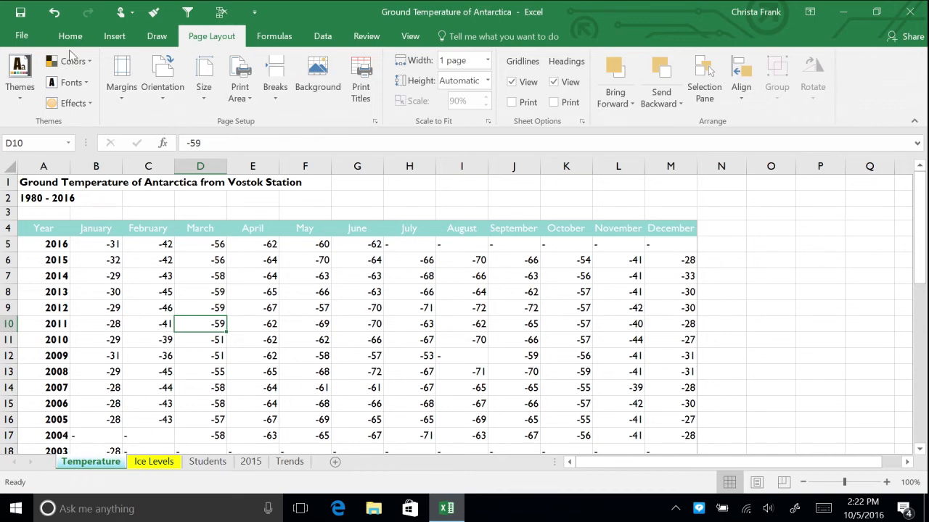
Step: Bring up Save As for Ground Temperature of Antarctica, keeping Excel Workbook (*.xlsx) on the Desktop
{"action": "left_click", "coordinate": [22, 35]}
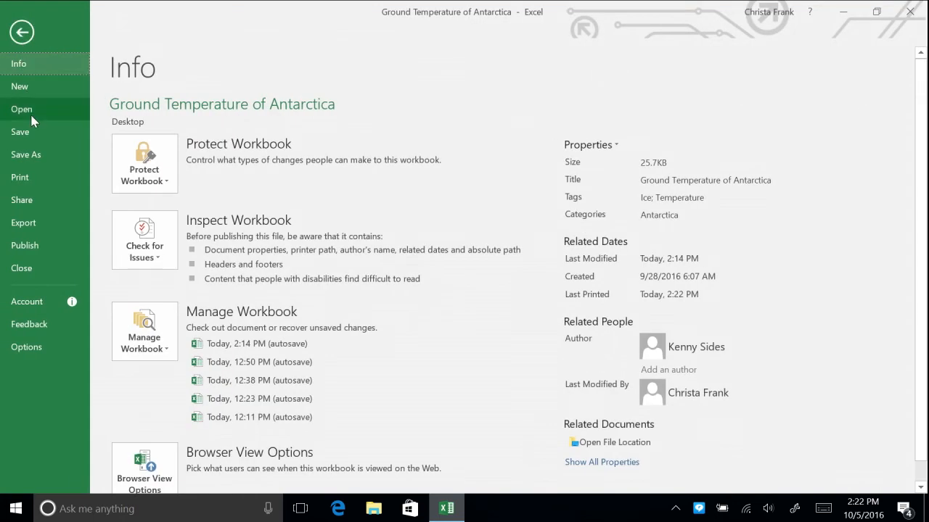
{"action": "left_click", "coordinate": [26, 154]}
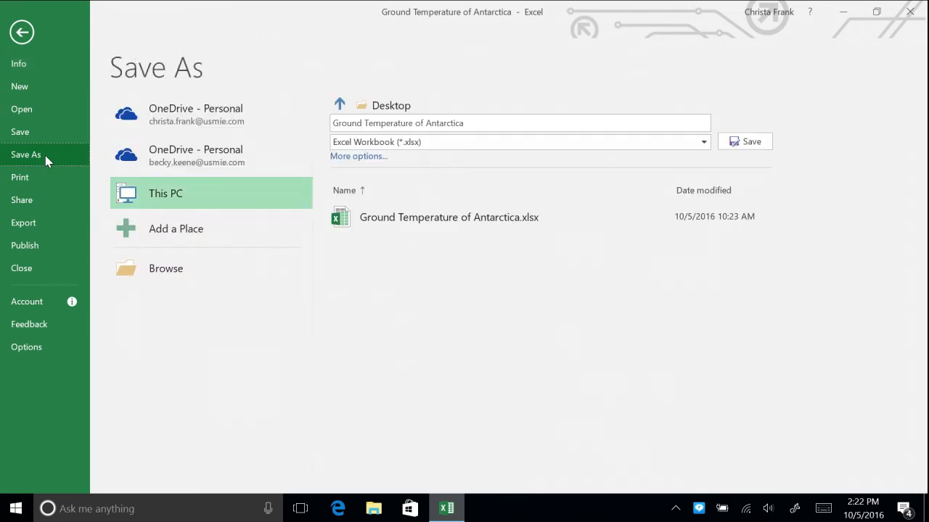
{"action": "mouse_move", "coordinate": [67, 165]}
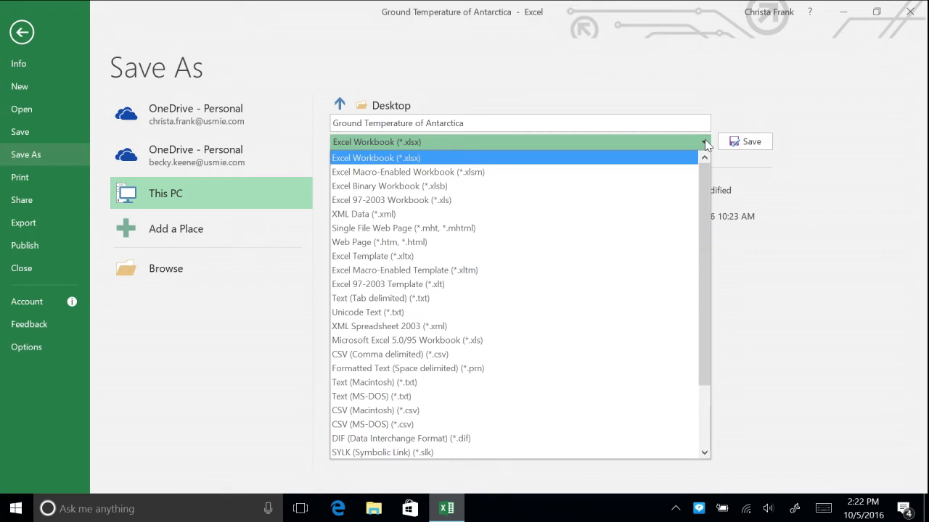
{"action": "left_click", "coordinate": [375, 157]}
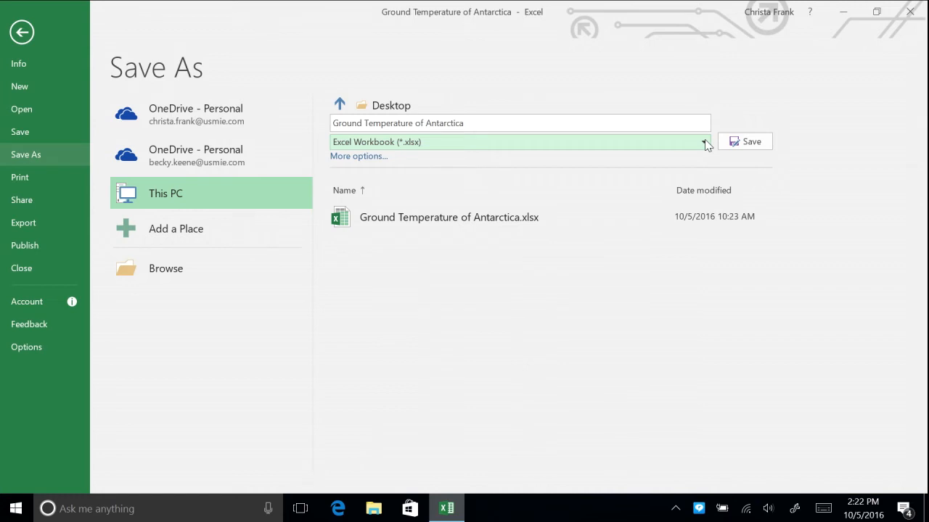
{"action": "mouse_move", "coordinate": [18, 64]}
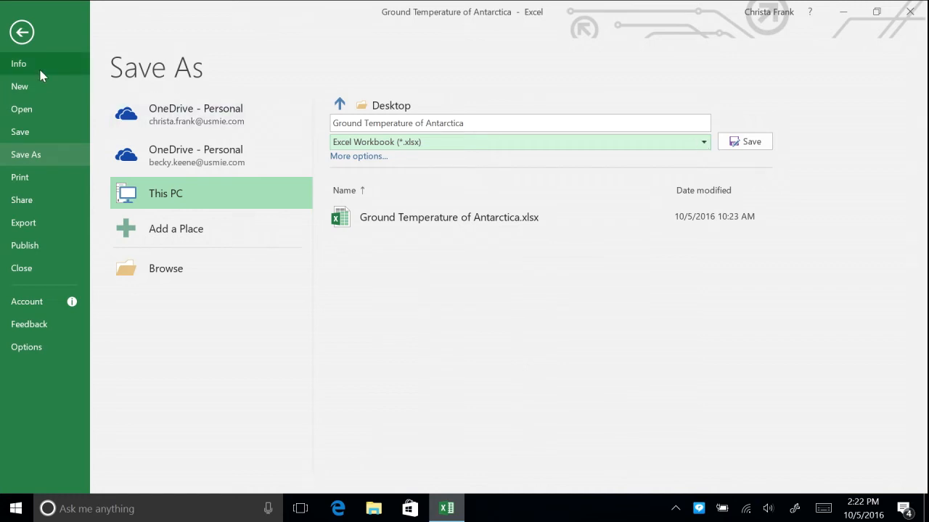
Step: Launch Inspect Document from Info > Check for Issues, reaching the save-changes prompt
{"action": "left_click", "coordinate": [17, 64]}
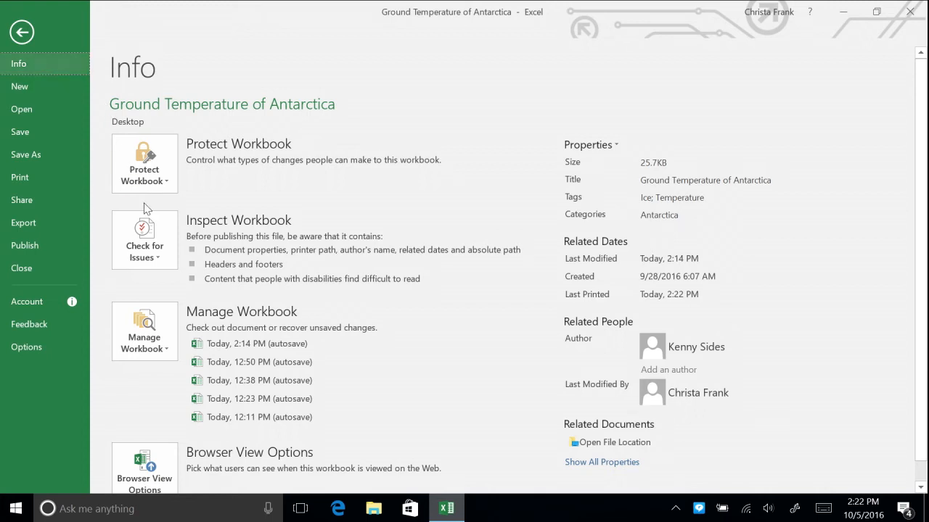
{"action": "left_click", "coordinate": [144, 240]}
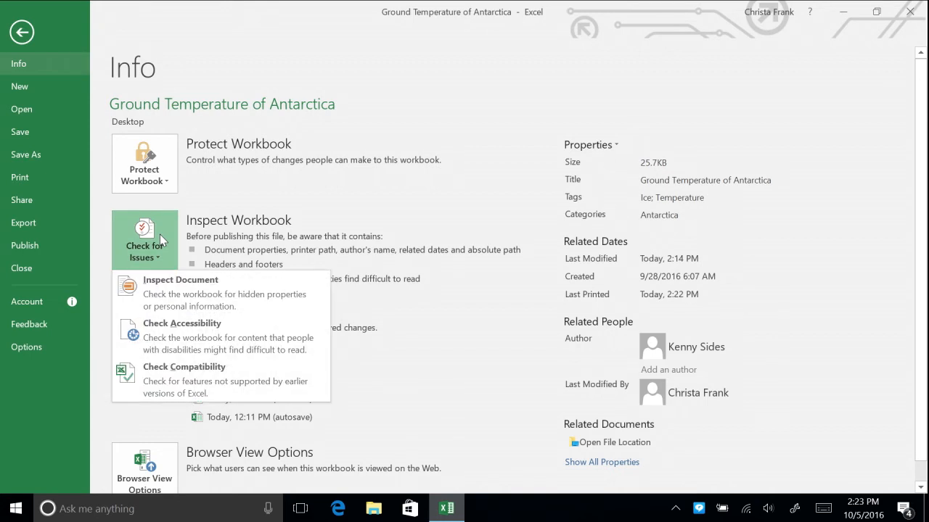
{"action": "left_click", "coordinate": [179, 278]}
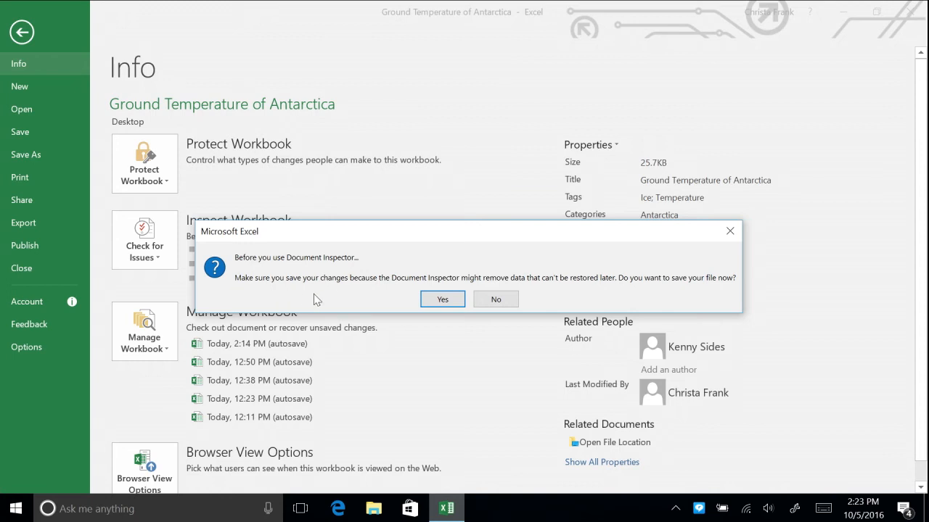
{"action": "mouse_move", "coordinate": [410, 300]}
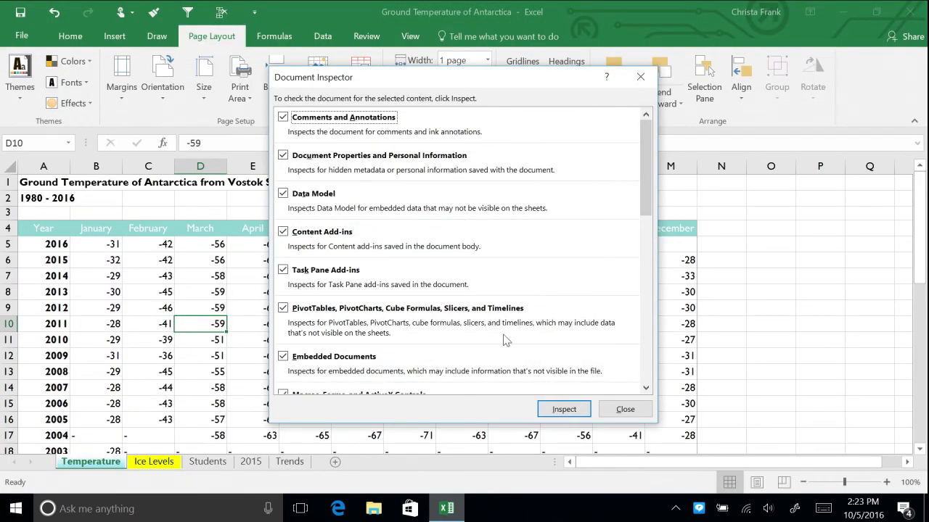
Step: Run the Document Inspector, remove all headers and footers, and close the results
{"action": "left_click", "coordinate": [563, 409]}
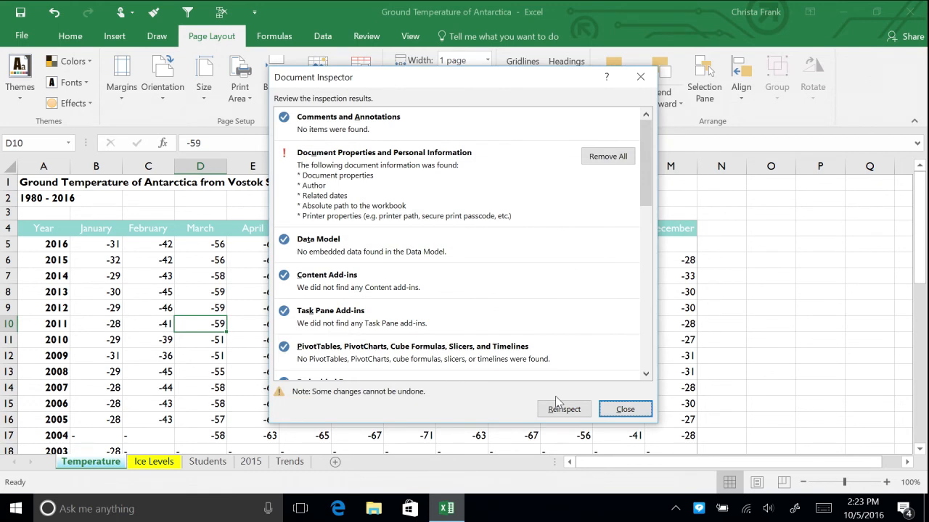
{"action": "mouse_move", "coordinate": [557, 356]}
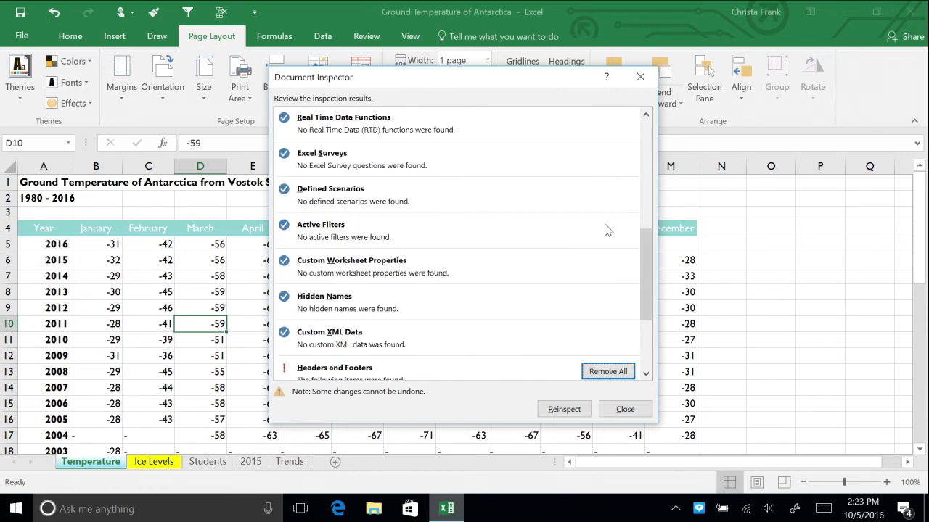
{"action": "scroll", "scroll_direction": "down", "scroll_amount": 3}
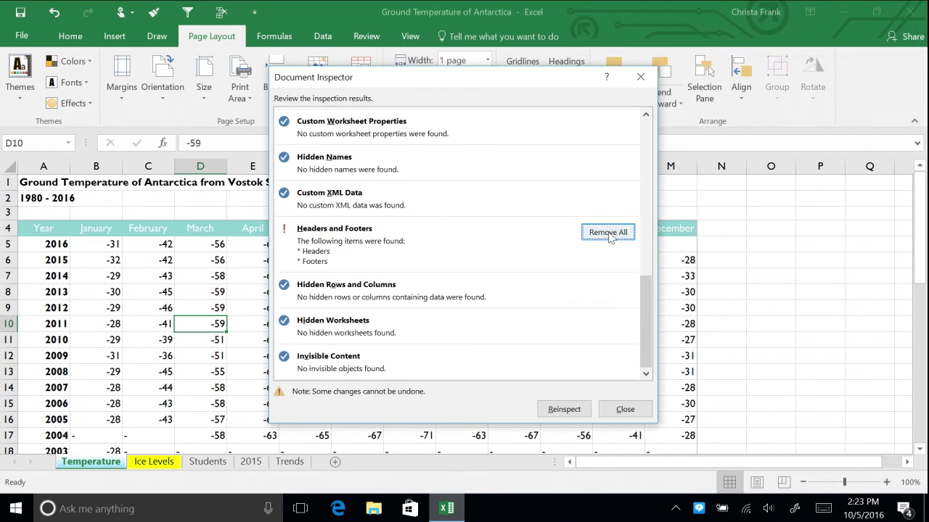
{"action": "mouse_move", "coordinate": [615, 238]}
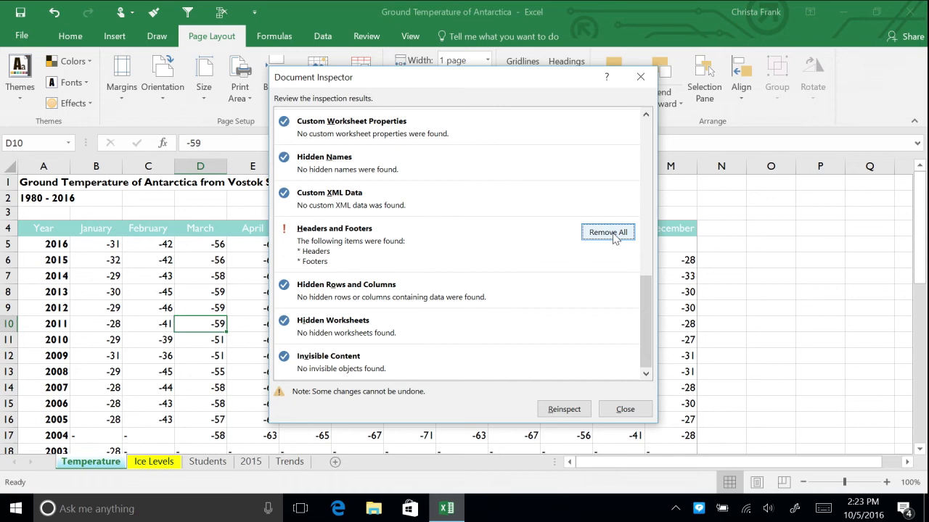
{"action": "left_click", "coordinate": [606, 232]}
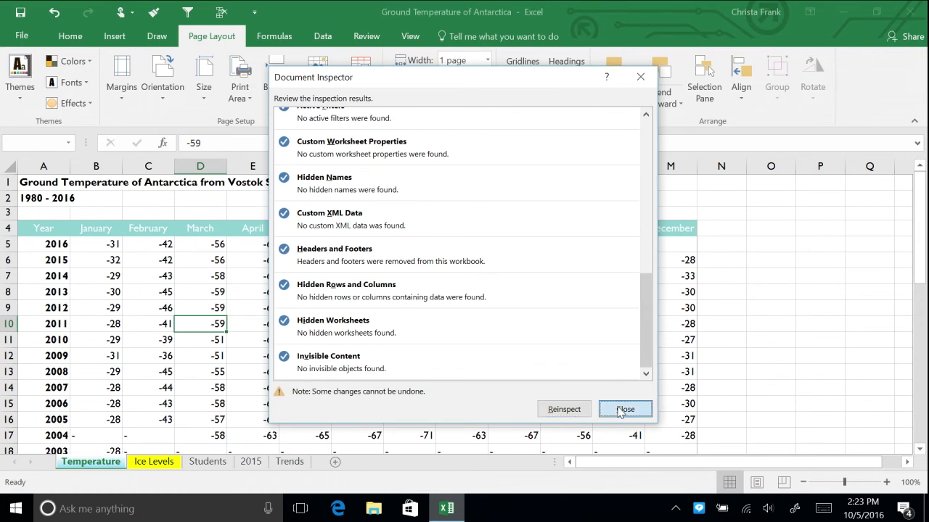
{"action": "left_click", "coordinate": [624, 409]}
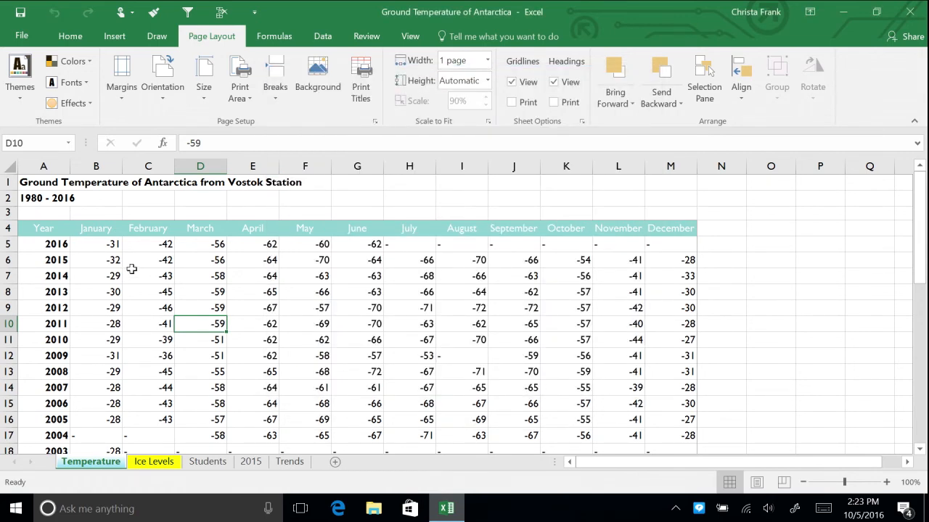
Step: Run the Accessibility Checker, review merged cells A1:C1 and A2:C2 on Ice Levels, then close it
{"action": "left_click", "coordinate": [22, 35]}
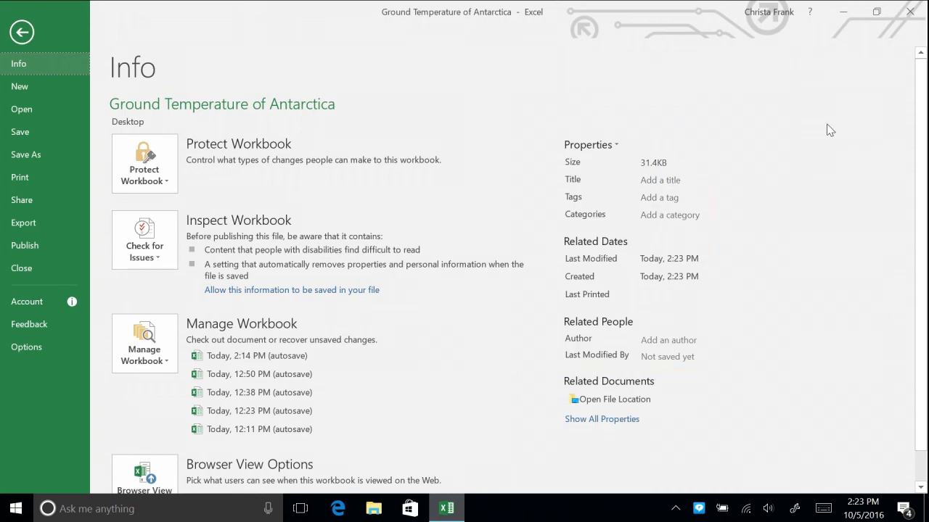
{"action": "mouse_move", "coordinate": [169, 171]}
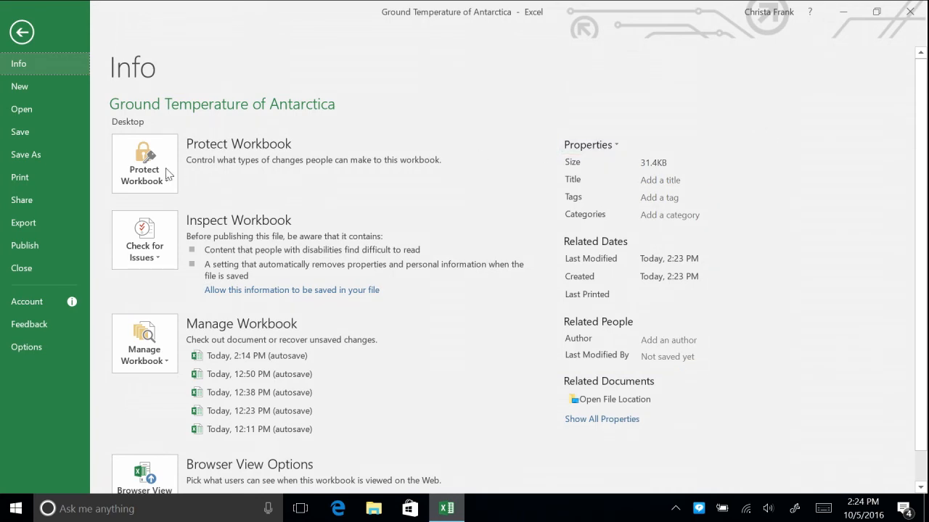
{"action": "left_click", "coordinate": [20, 177]}
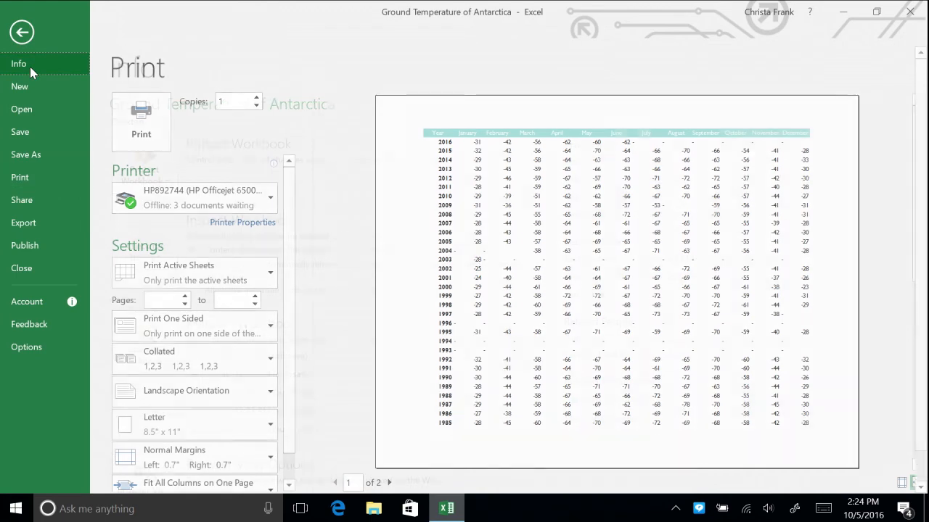
{"action": "left_click", "coordinate": [19, 64]}
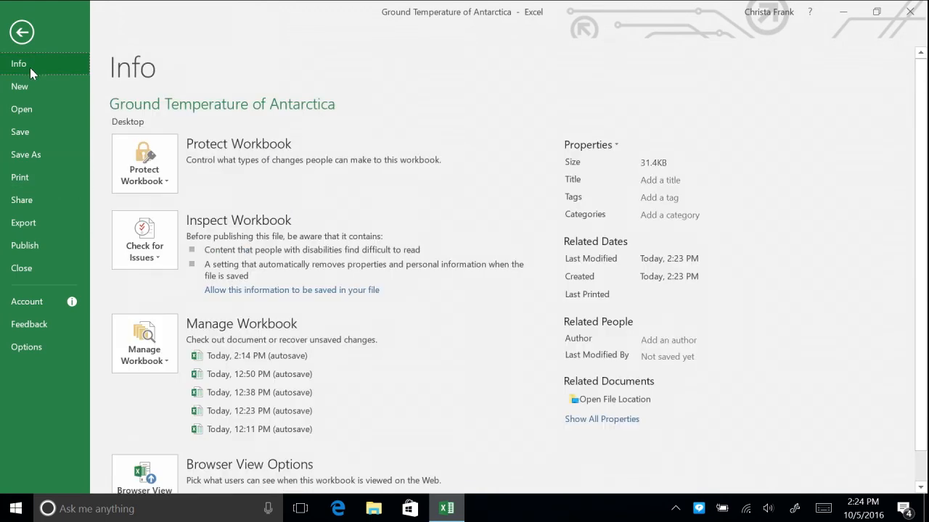
{"action": "left_click", "coordinate": [144, 239]}
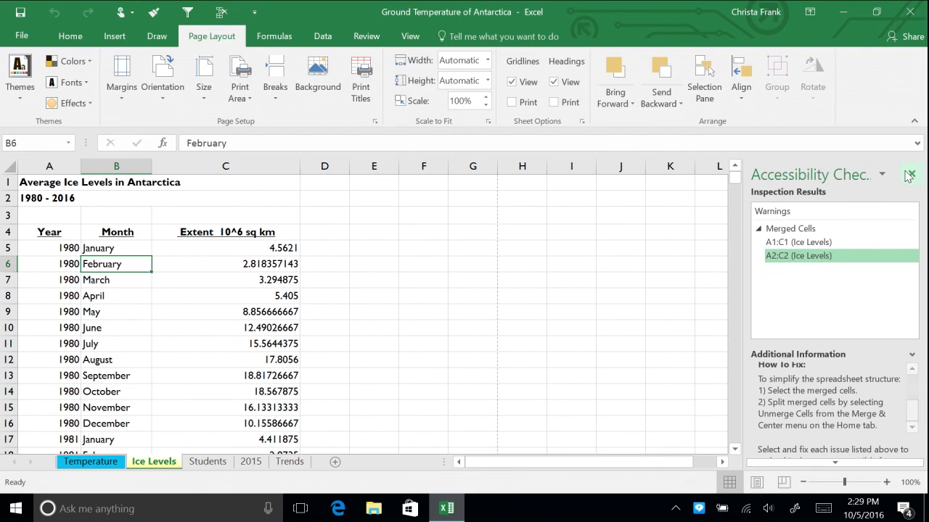
{"action": "left_click", "coordinate": [910, 175]}
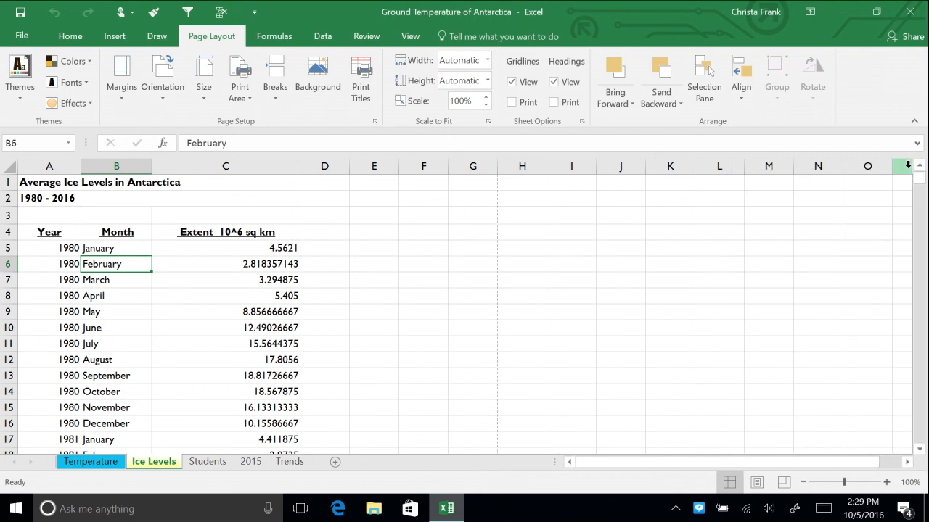
{"action": "mouse_move", "coordinate": [656, 238]}
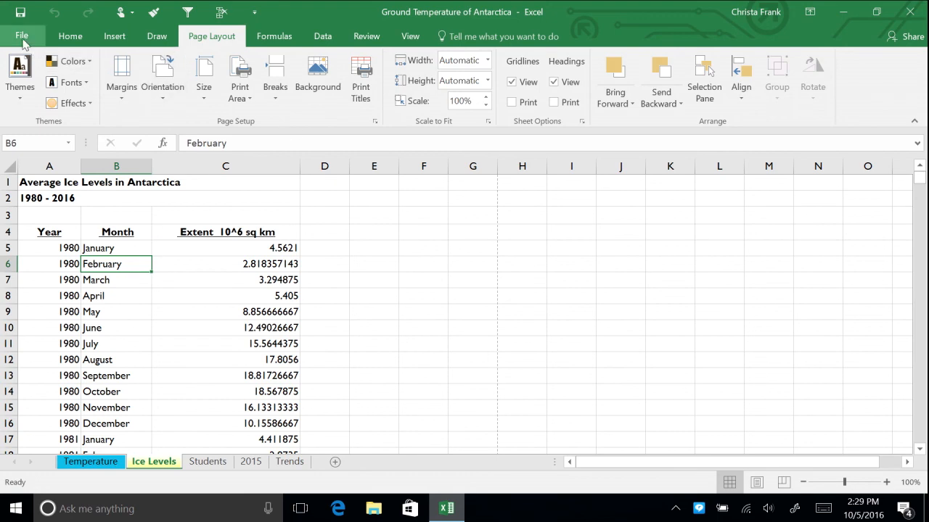
Step: Show the Check for Issues options: Inspect Document, Check Accessibility and Check Compatibility
{"action": "left_click", "coordinate": [22, 34]}
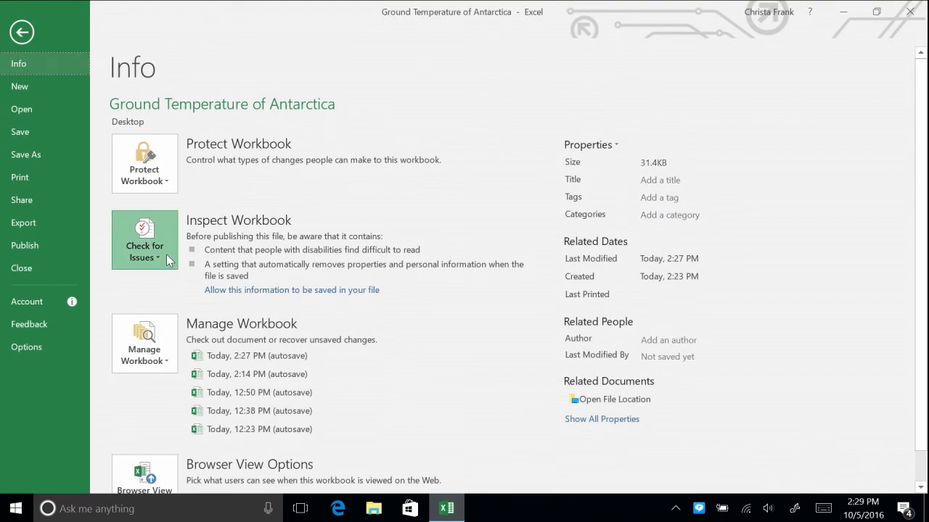
{"action": "left_click", "coordinate": [144, 239]}
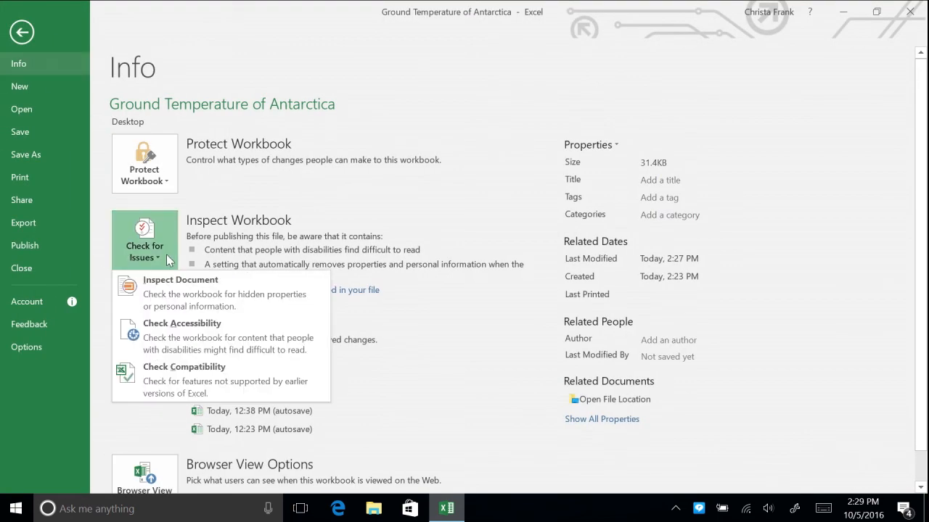